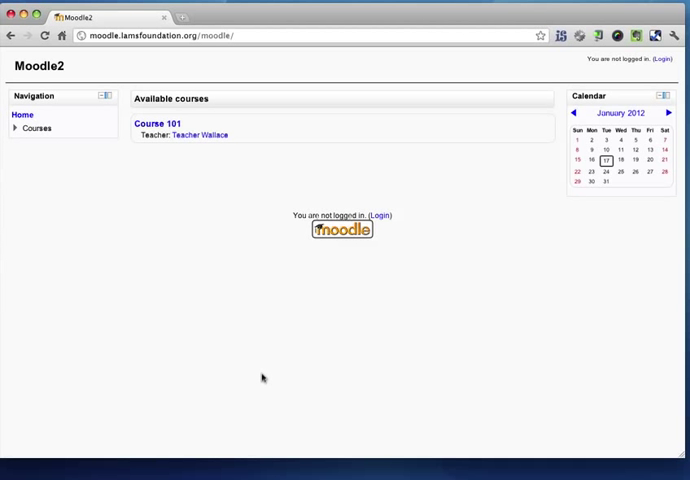
mouse_move(653, 62)
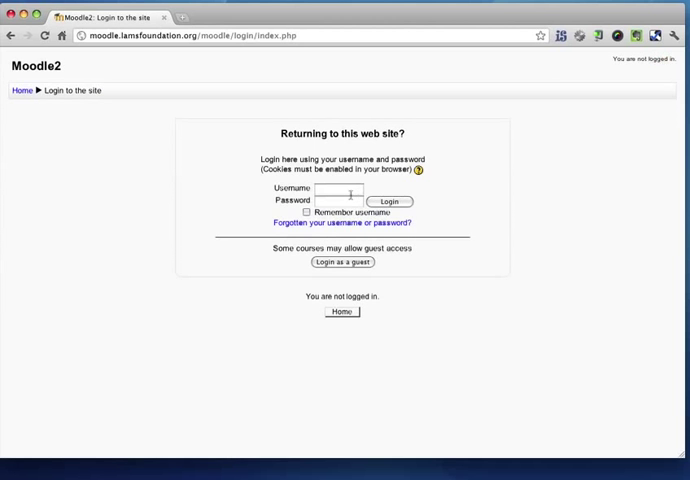
Log in as 'teacher', open Course 101 and turn editing on.
type("teacher")
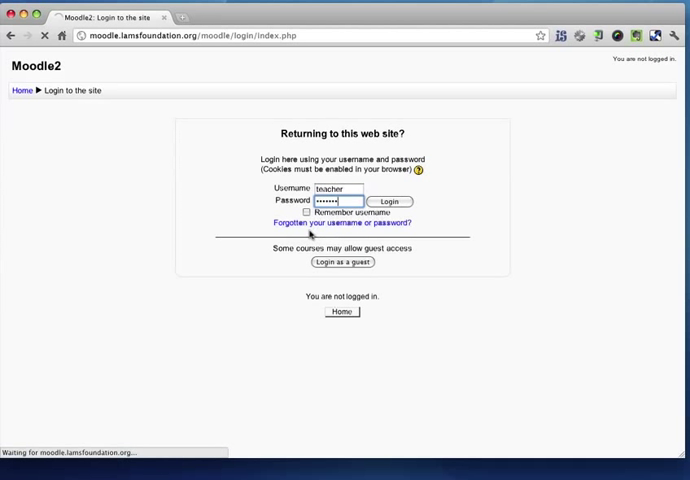
left_click(388, 201)
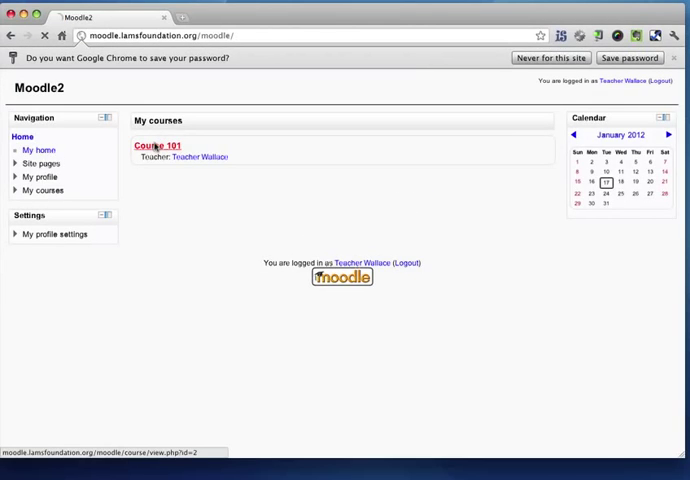
left_click(158, 145)
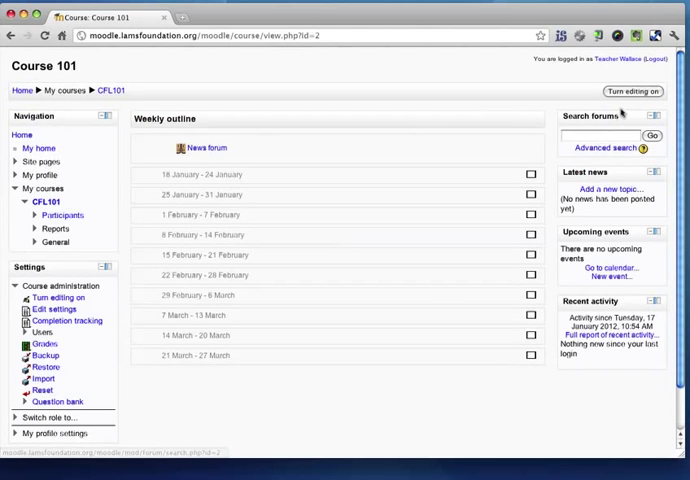
left_click(632, 91)
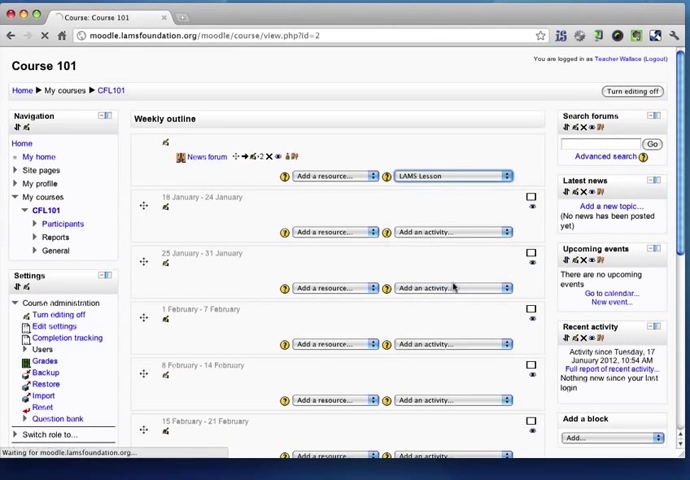
Add a LAMS Lesson to Course 101 and scroll through the blank form.
left_click(451, 176)
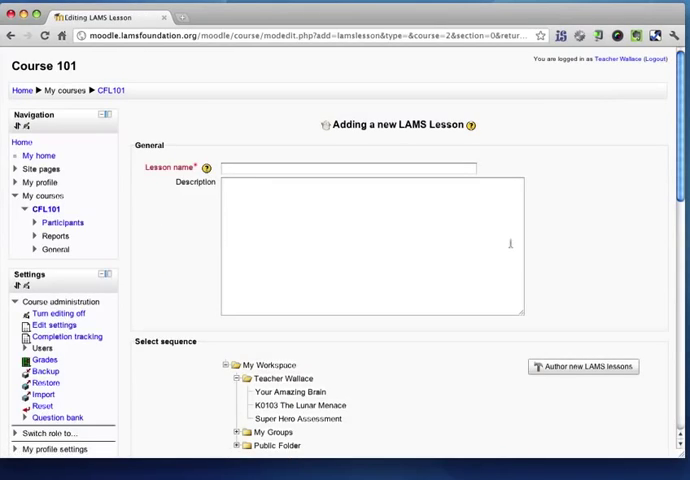
scroll("down", 3)
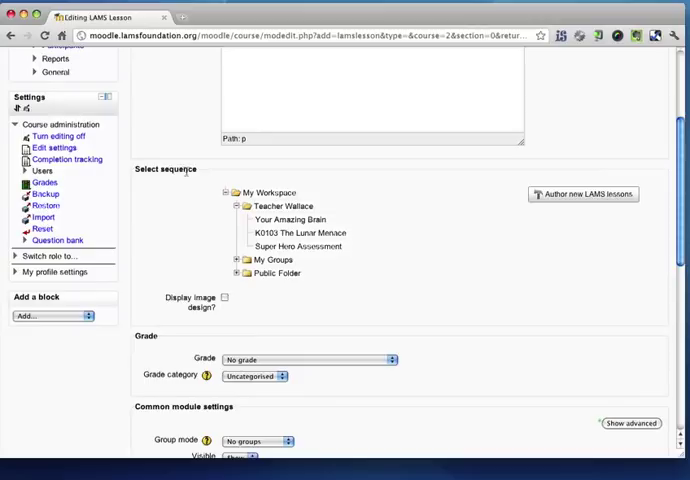
scroll("down", 3)
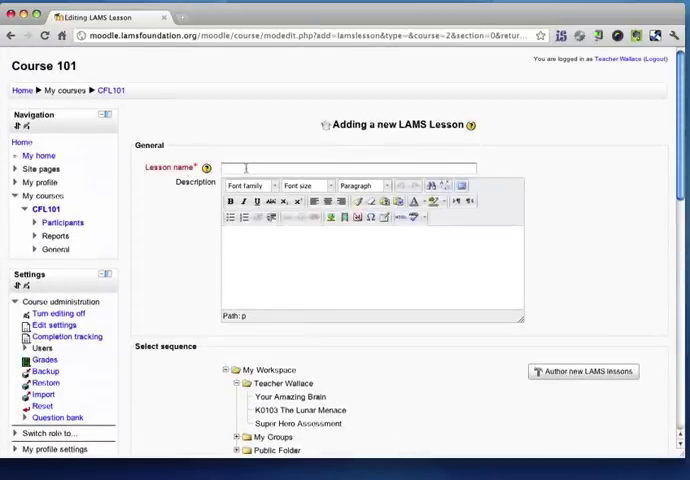
scroll("down", 3)
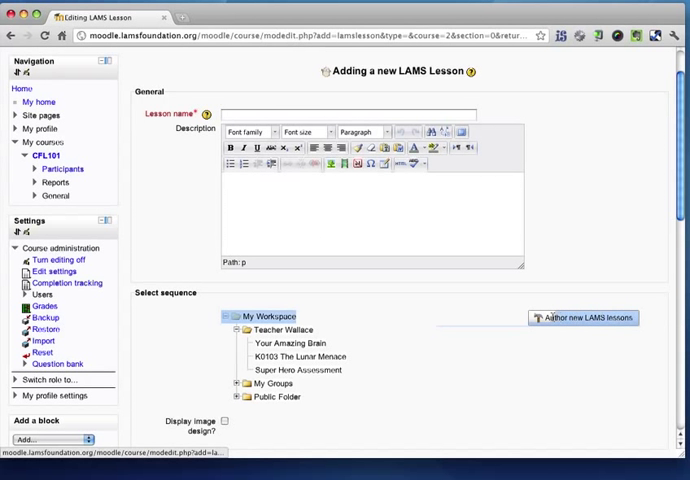
Author a Noticeboard-to-Forum sequence and save it as 'Forum1'.
left_click(584, 318)
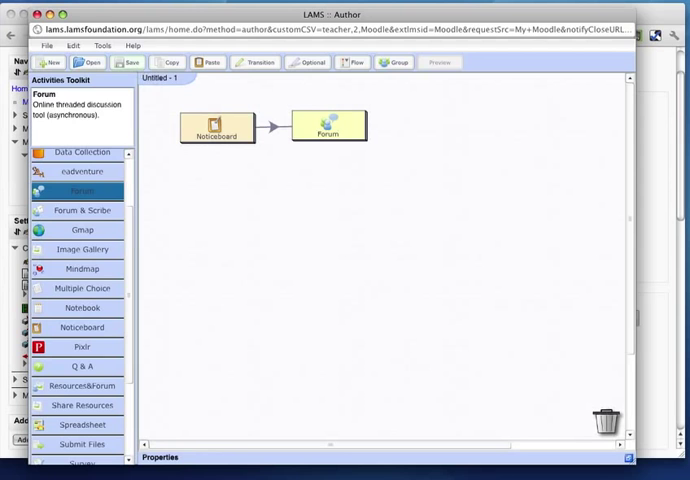
left_click(126, 62)
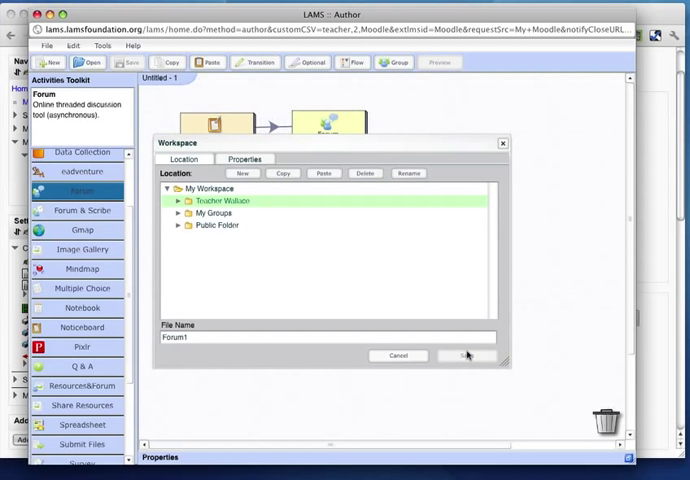
left_click(466, 355)
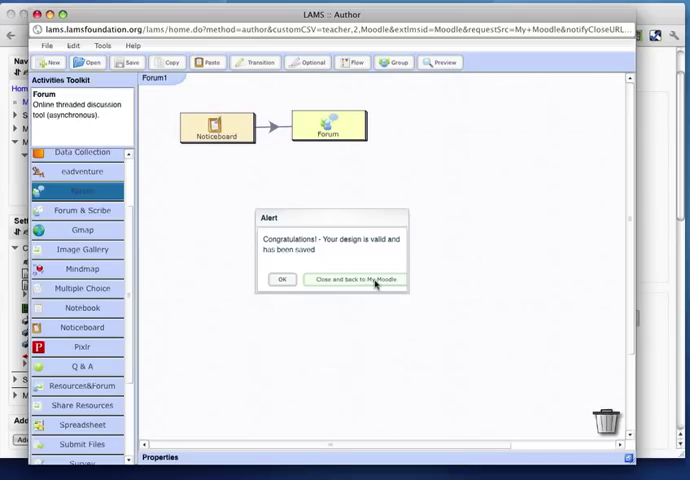
Back in Moodle, select the Forum1 sequence and enable Display image design.
left_click(354, 279)
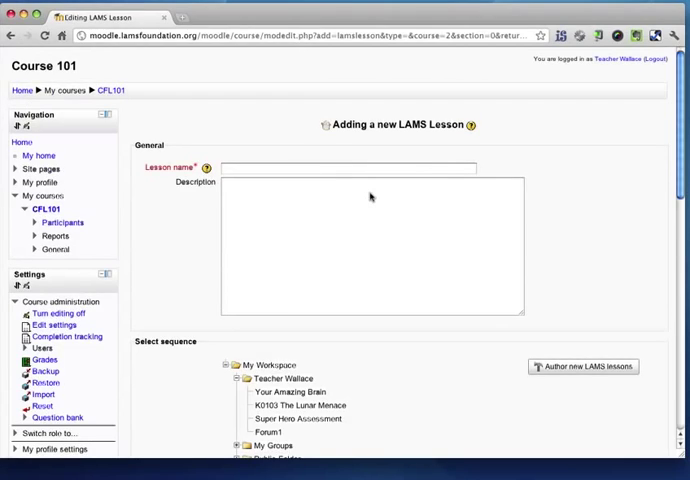
scroll("down", 3)
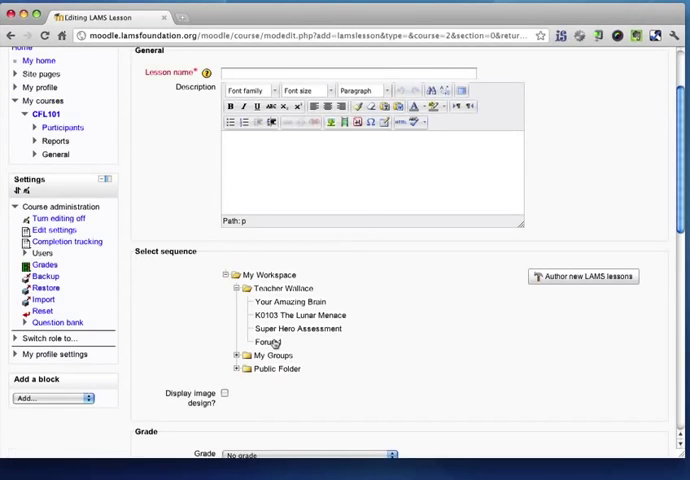
left_click(265, 341)
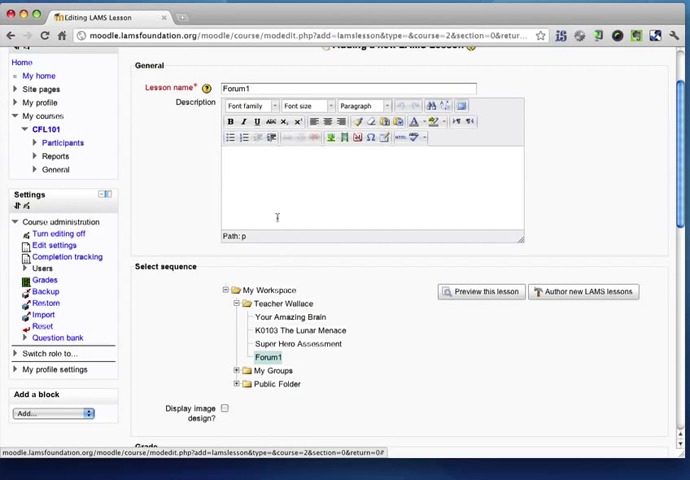
scroll("down", 3)
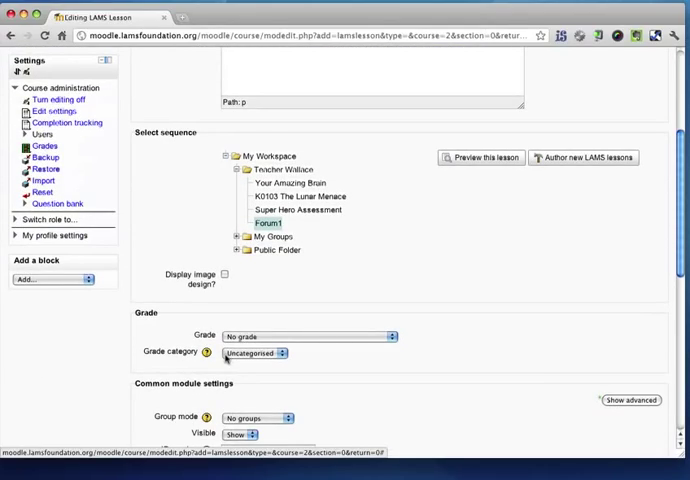
scroll("up", 3)
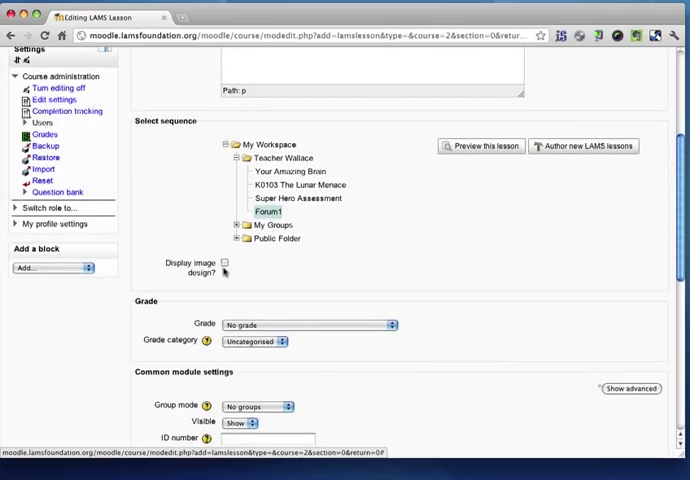
left_click(225, 263)
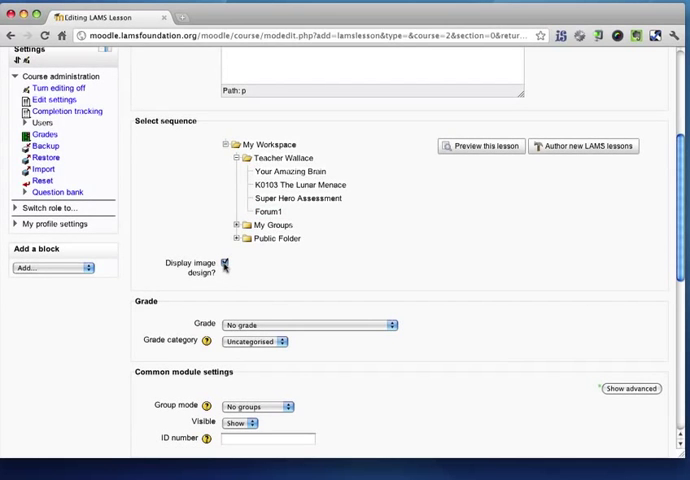
scroll("down", 3)
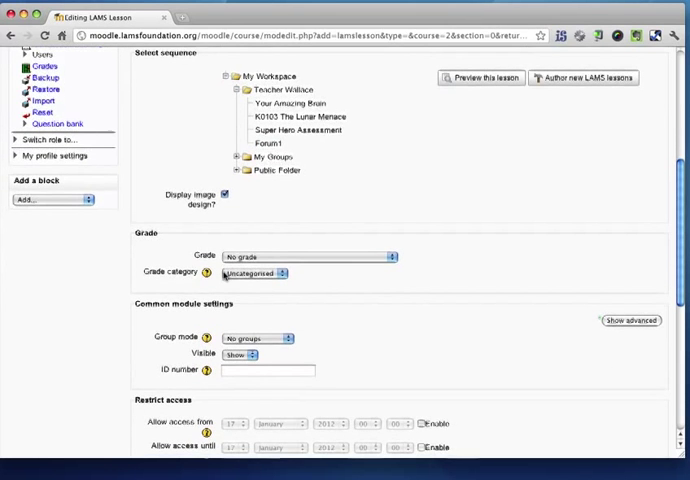
scroll("down", 3)
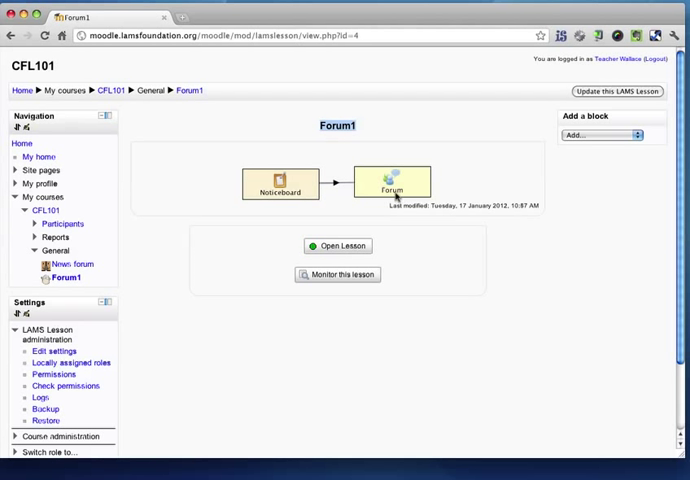
mouse_move(403, 277)
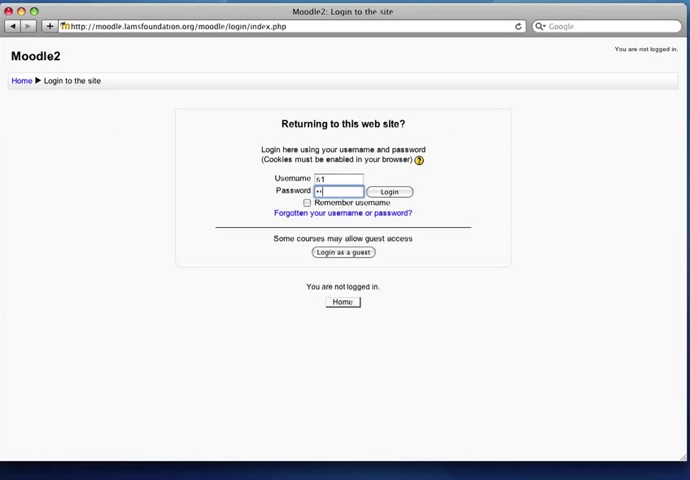
Log in as the student and open the Forum1 lesson.
left_click(389, 191)
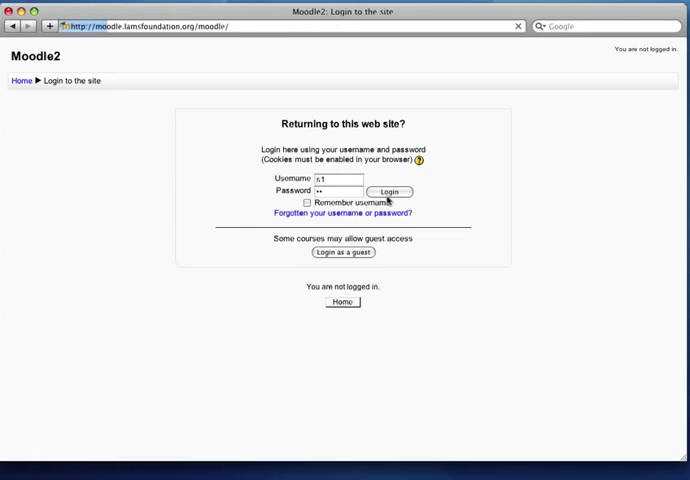
left_click(388, 192)
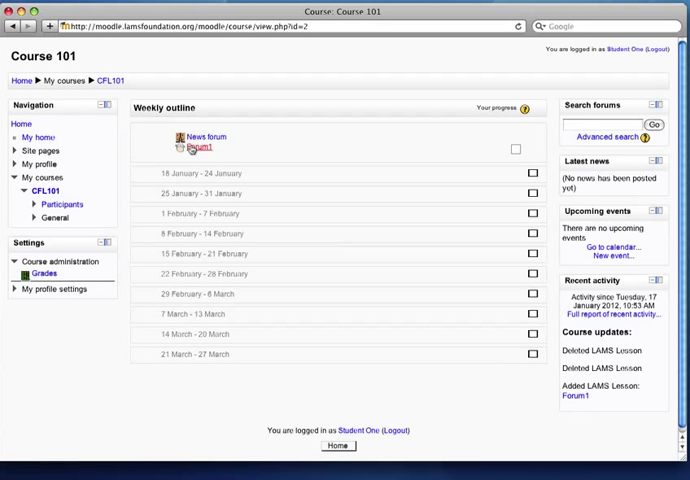
left_click(185, 148)
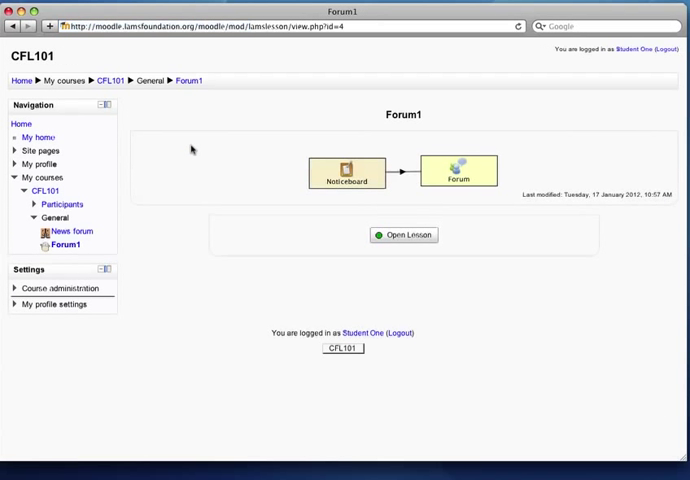
mouse_move(419, 262)
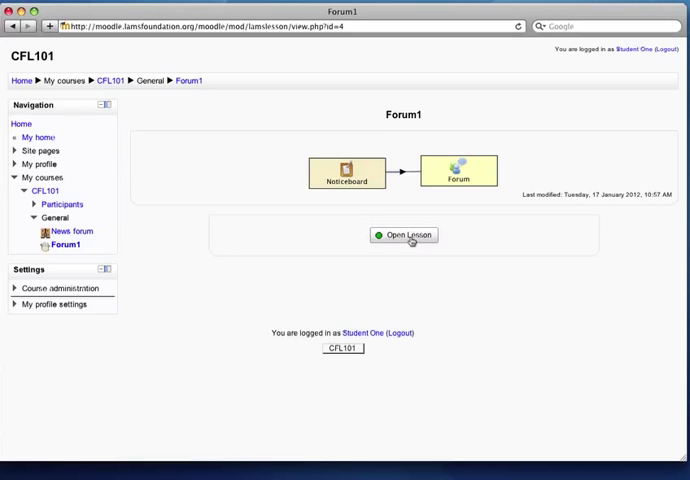
Start Forum1 as the student and advance through Noticeboard and Forum to finish.
left_click(405, 235)
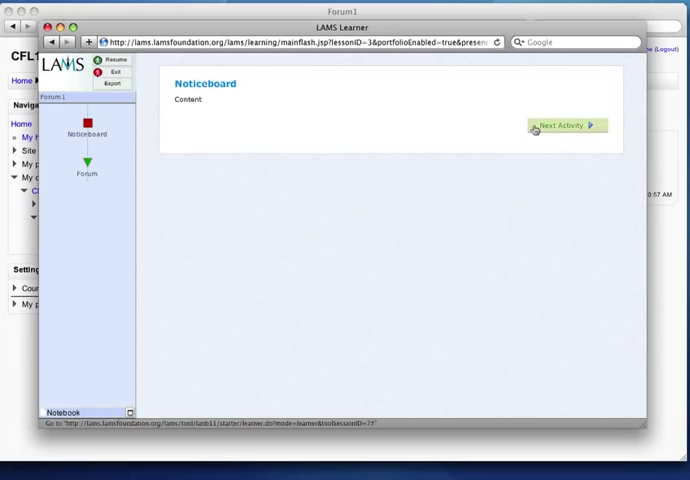
left_click(569, 127)
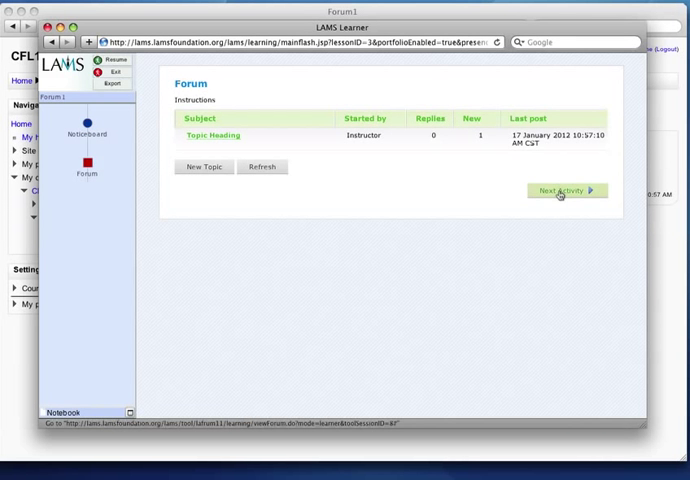
left_click(565, 191)
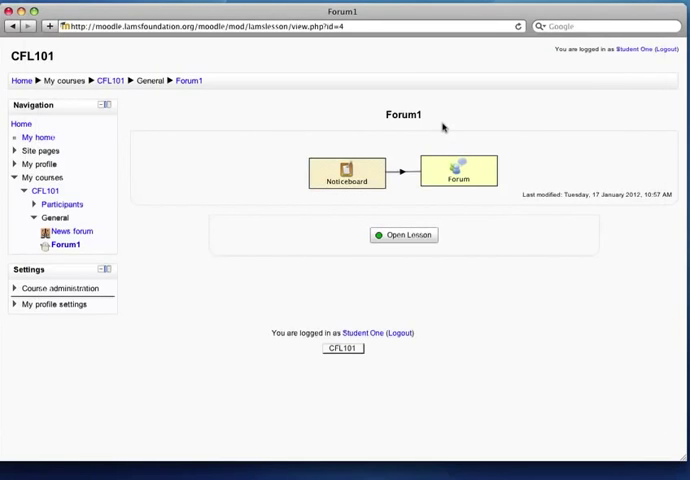
Confirm the 'You have completed this lesson' message on the Forum1 page.
left_click(404, 234)
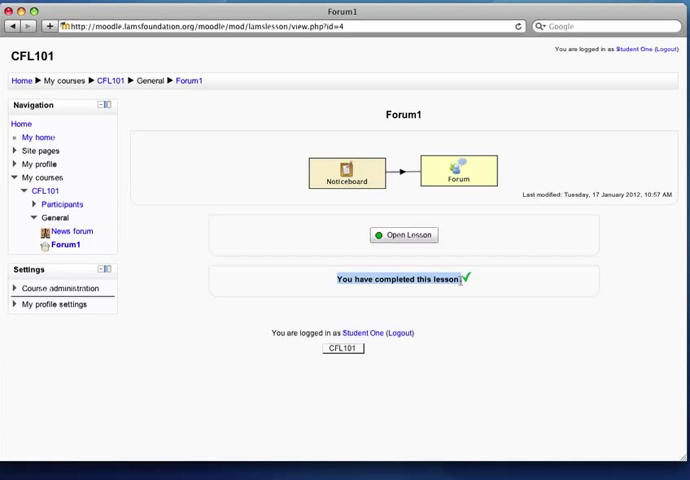
mouse_move(140, 117)
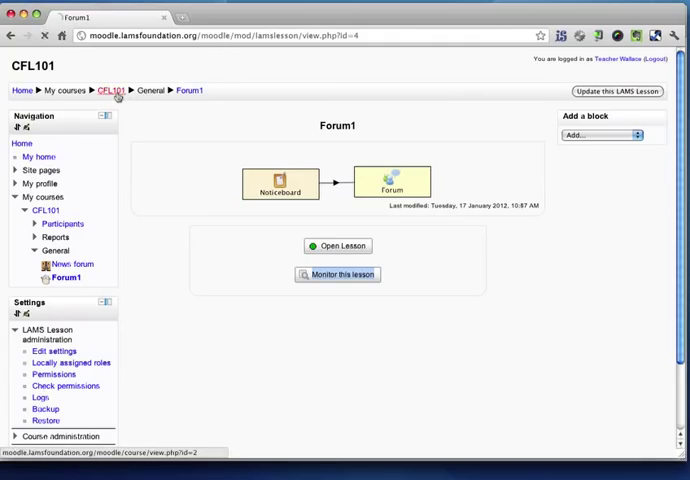
Add a new LAMS Lesson activity on the CFL101 course page.
left_click(111, 90)
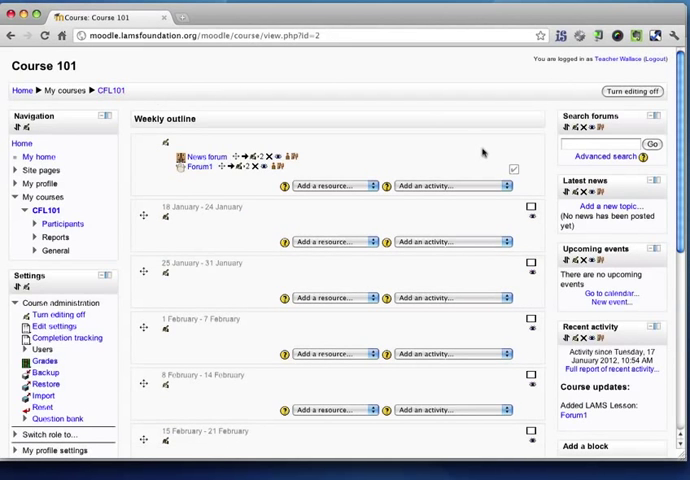
left_click(450, 184)
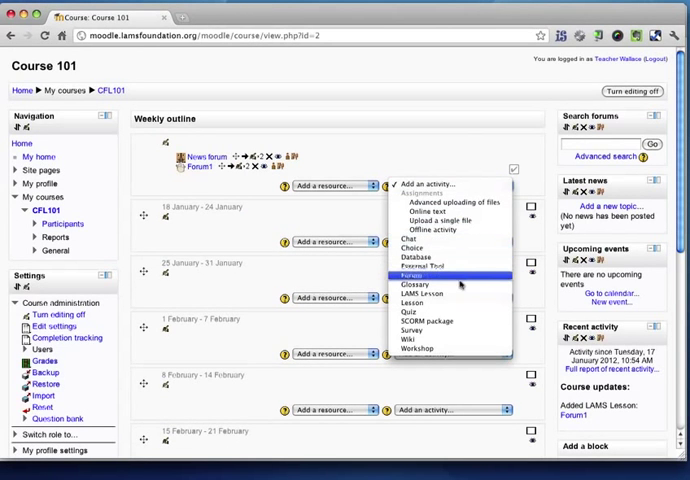
left_click(420, 288)
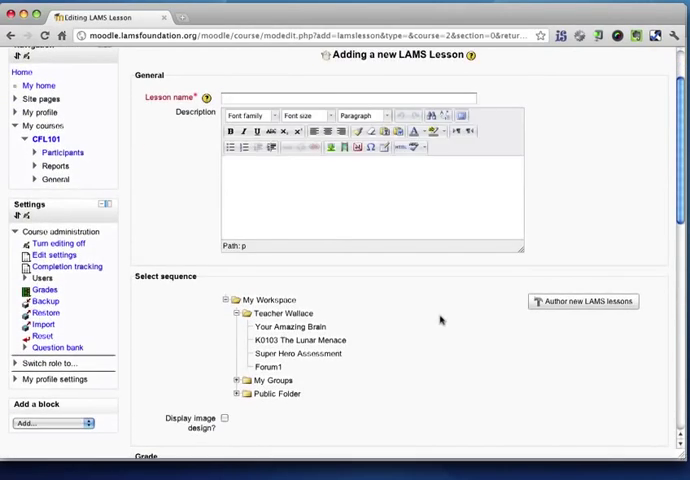
mouse_move(378, 358)
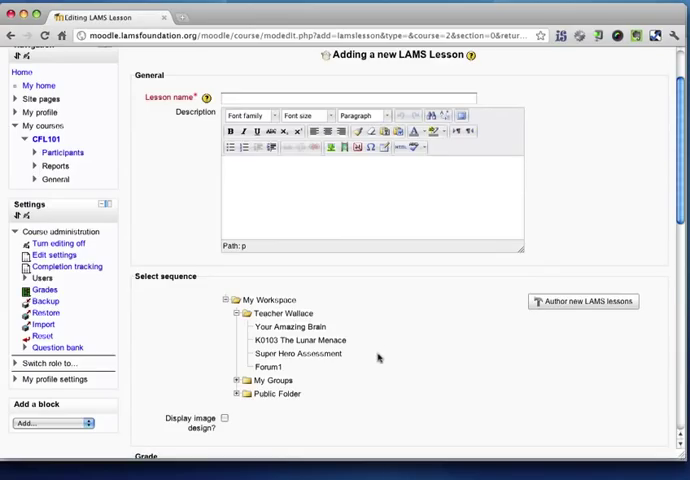
Set the lesson grade to 100 and launch LAMS Author.
scroll("down", 3)
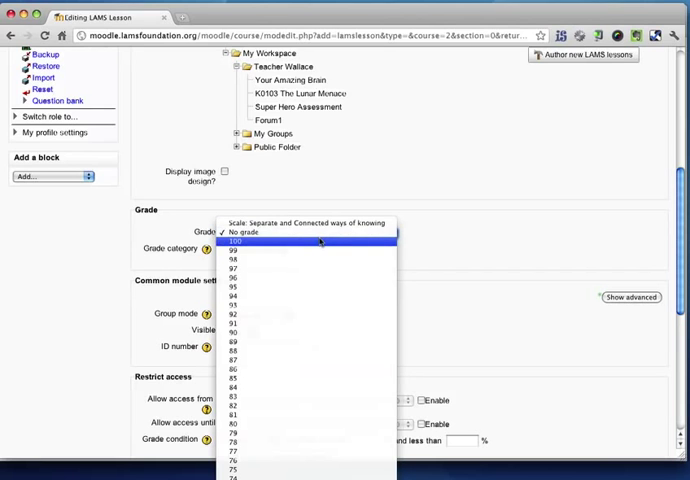
left_click(246, 240)
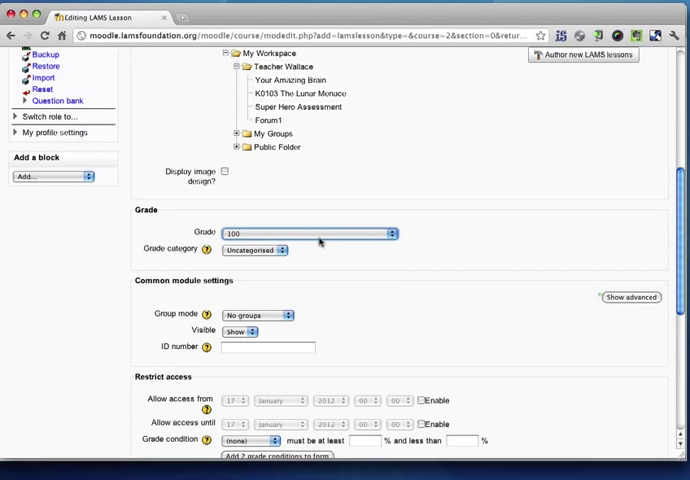
scroll("up", 3)
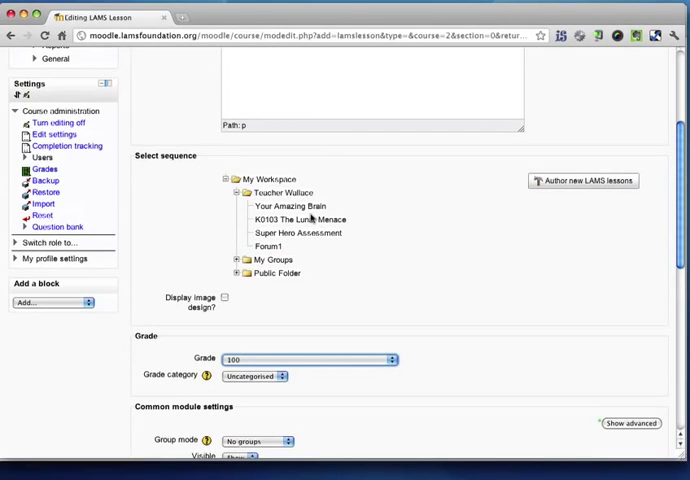
scroll("up", 3)
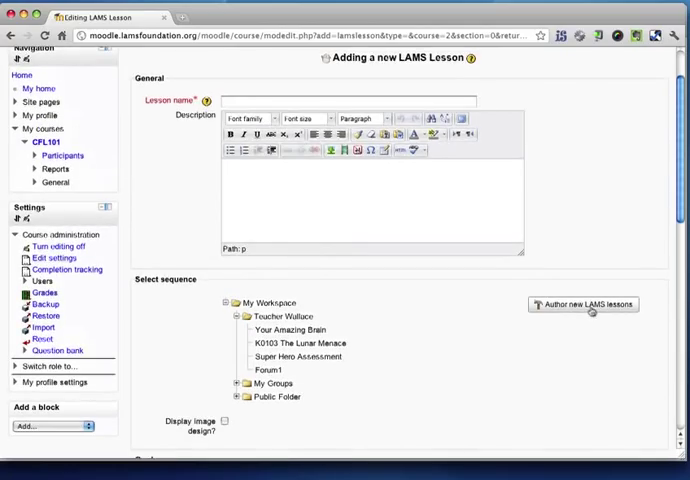
left_click(583, 304)
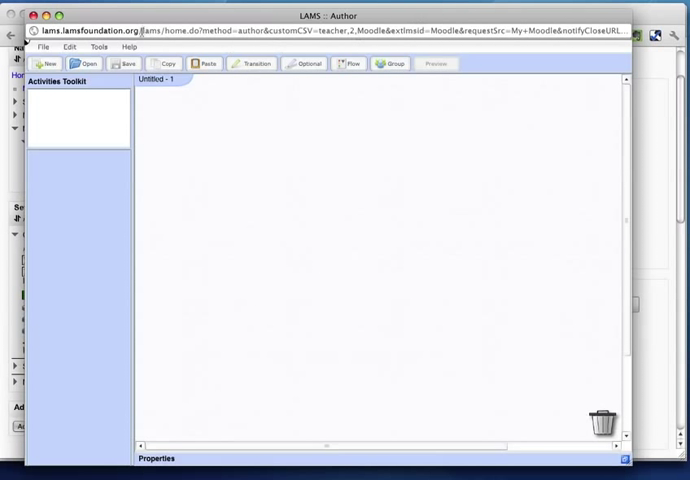
Open Teacher Wallace's Super Hero Assessment sequence and select the Americas activity.
left_click(85, 63)
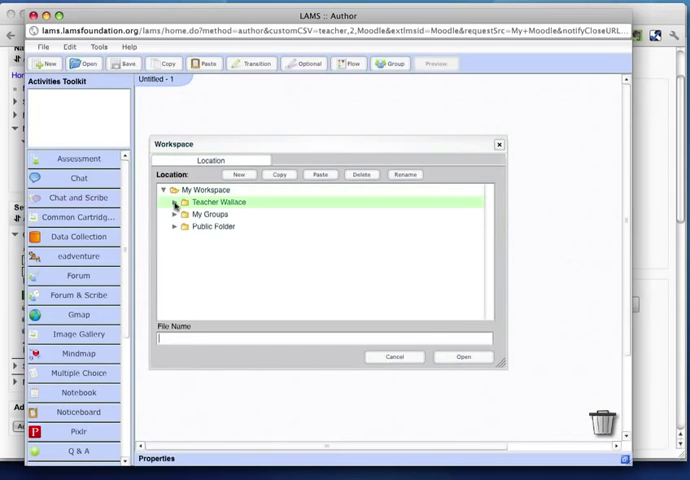
left_click(170, 202)
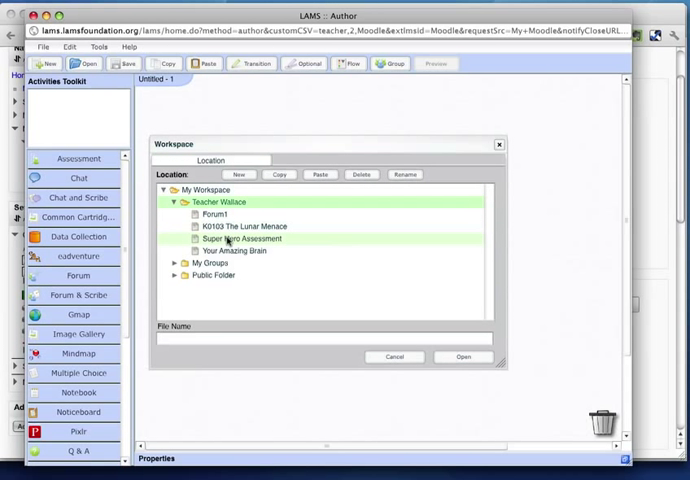
left_click(241, 238)
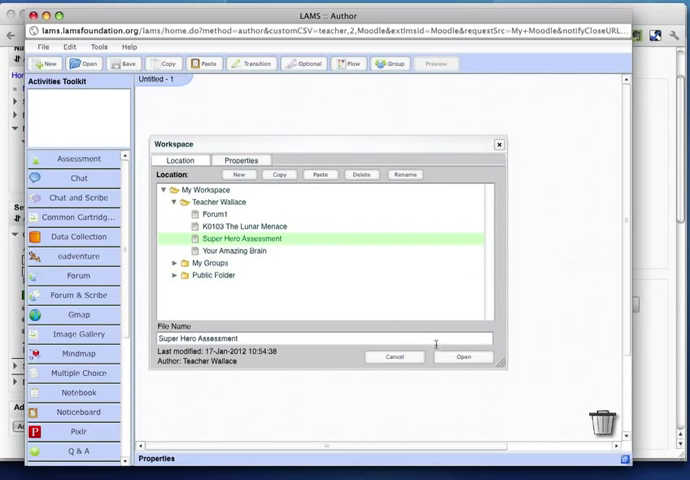
left_click(463, 357)
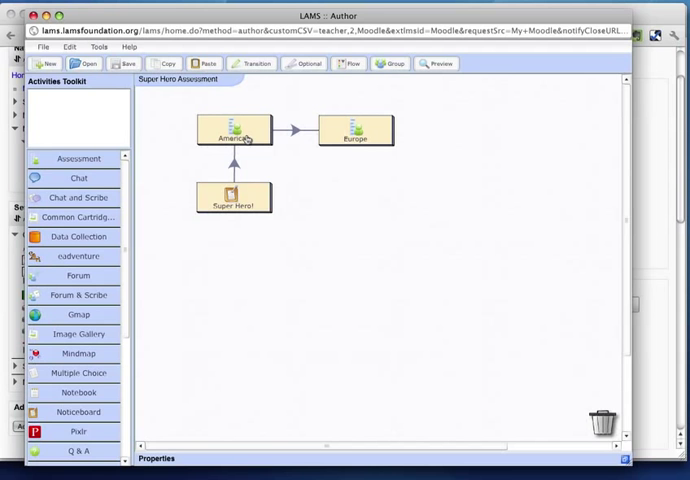
left_click(234, 130)
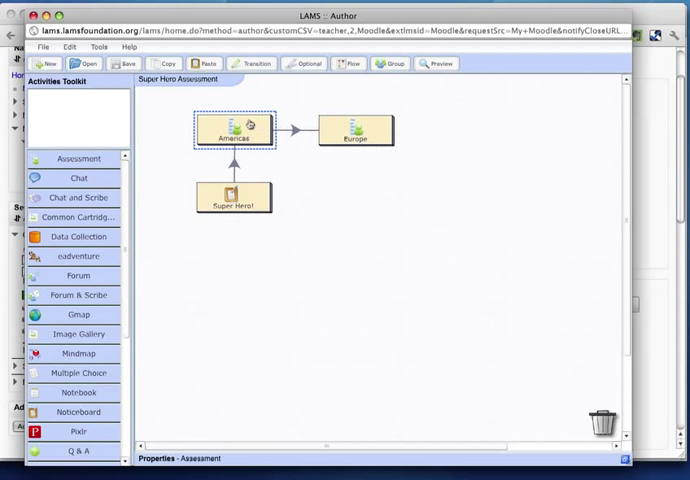
Review the Americas and Europe assessment questions.
double_click(232, 130)
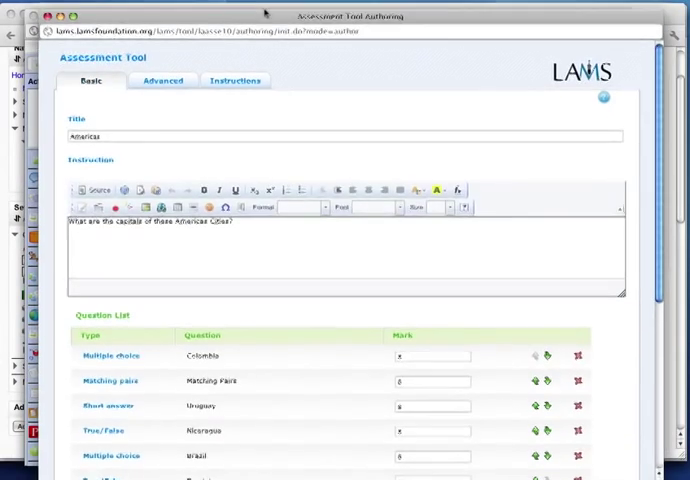
scroll("down", 3)
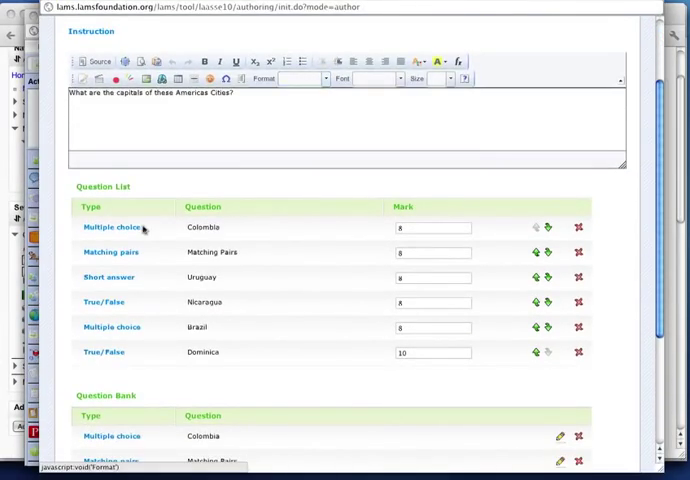
scroll("down", 3)
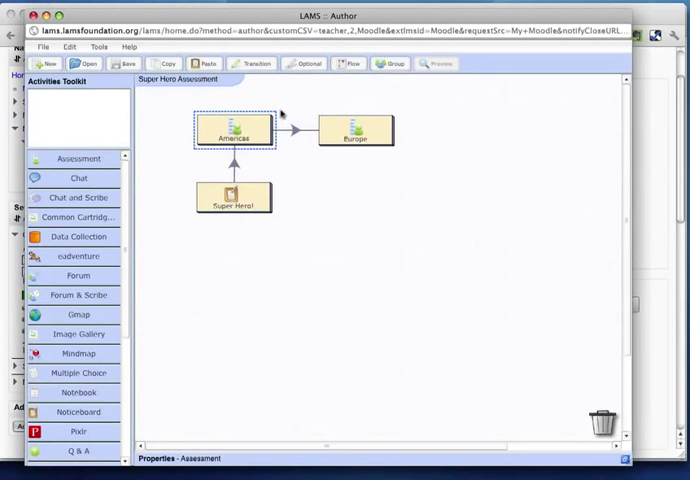
double_click(232, 132)
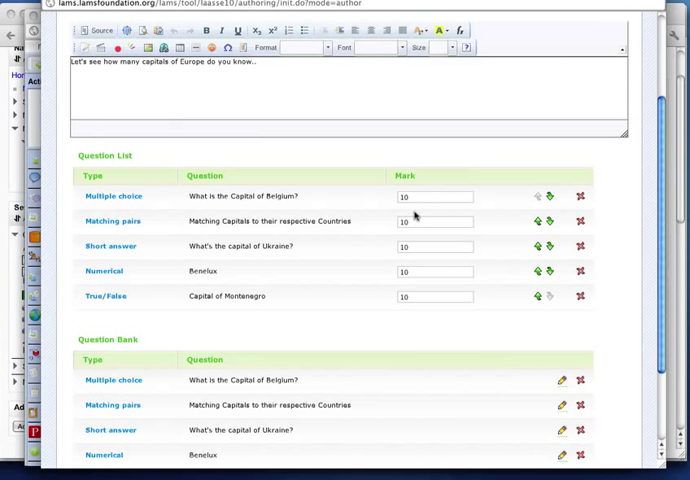
mouse_move(417, 217)
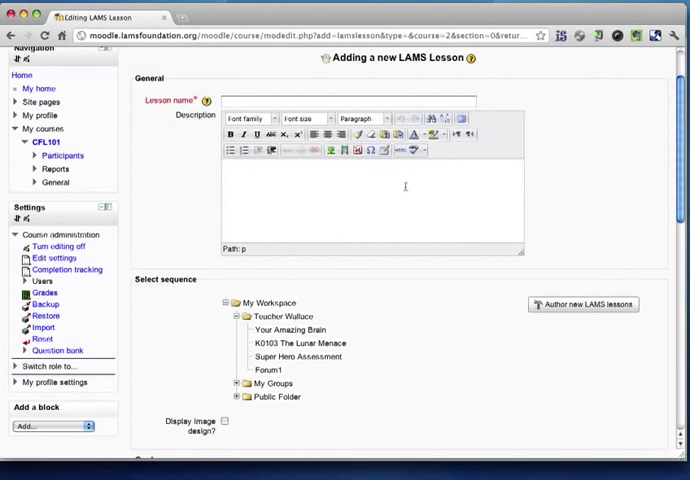
Create the 'Super Hero Assessment' lesson described as 'Capitals of the Americas and Europe' and save.
left_click(299, 356)
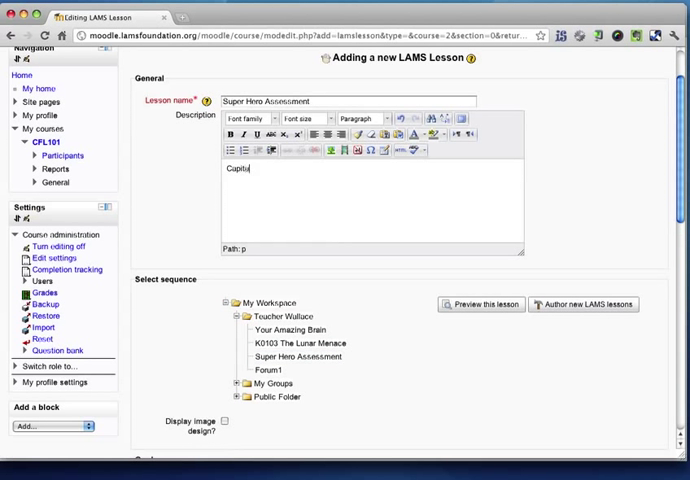
type("ls of the Americas and")
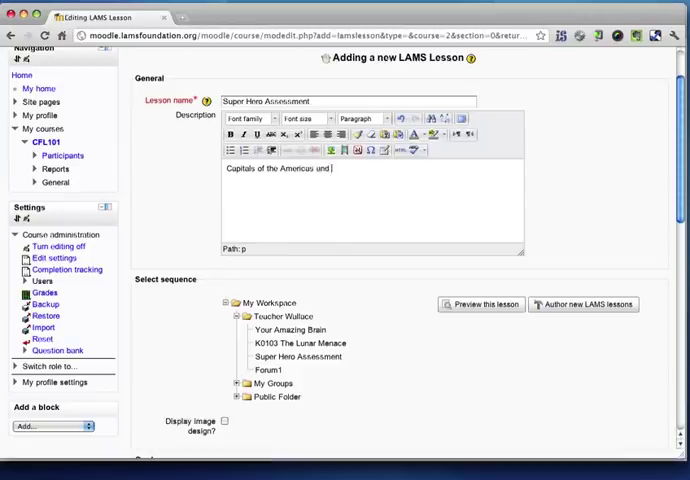
scroll("down", 3)
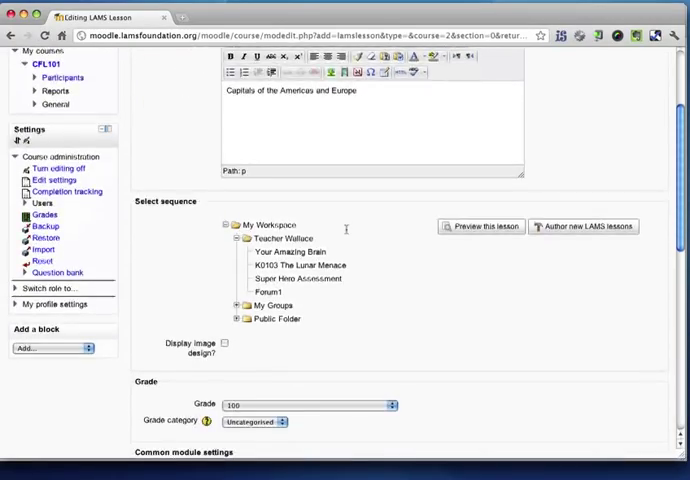
scroll("down", 3)
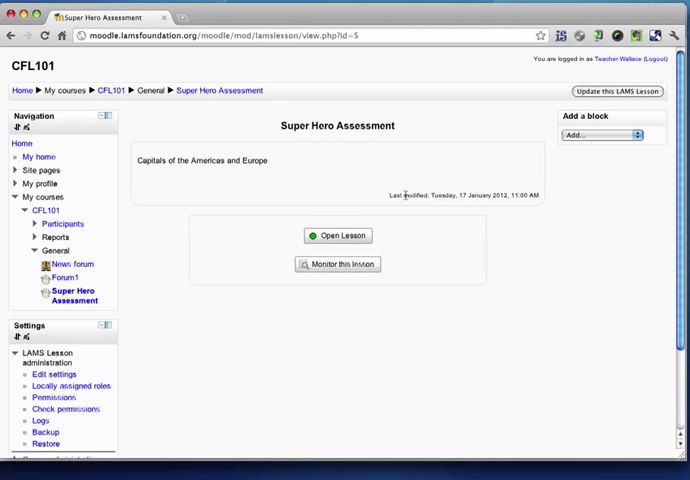
mouse_move(262, 186)
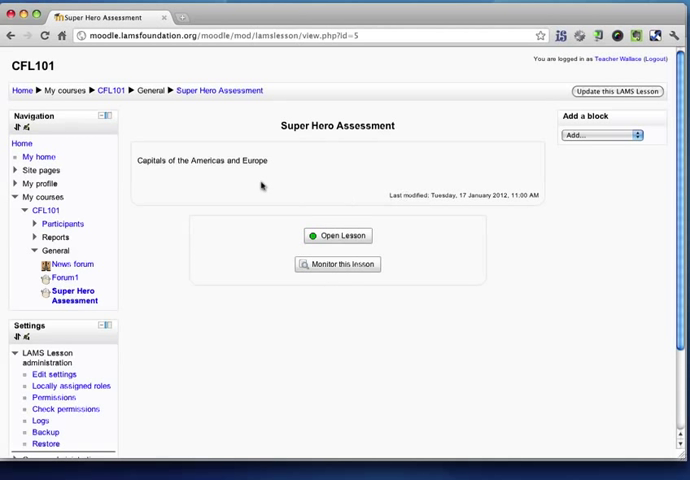
mouse_move(300, 208)
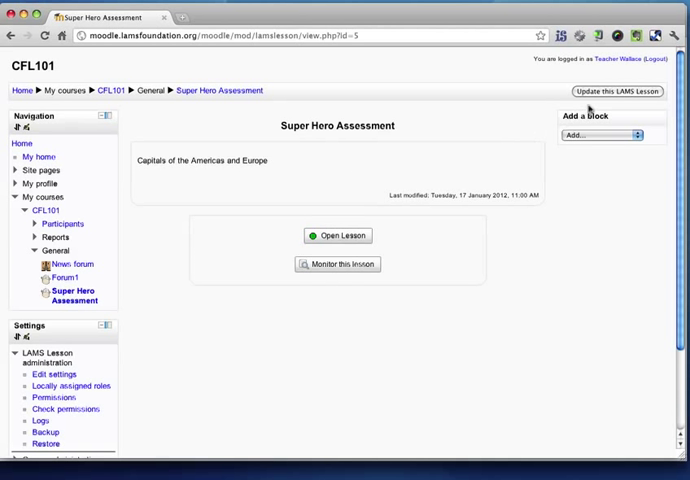
Reopen the Super Hero Assessment settings, review restrict access and completion options, and save.
left_click(617, 91)
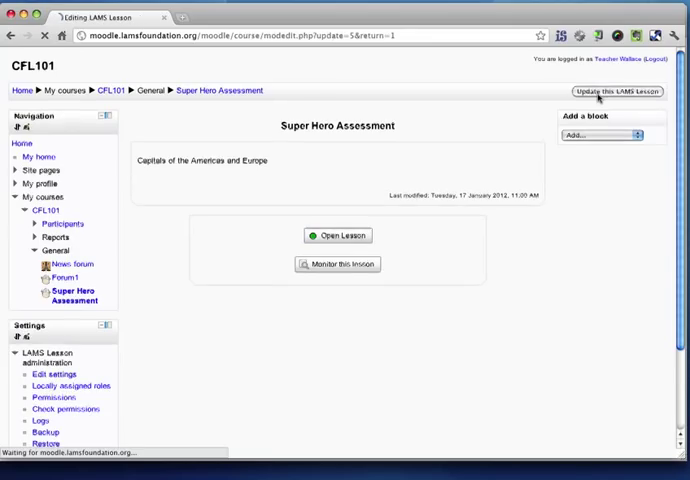
left_click(618, 91)
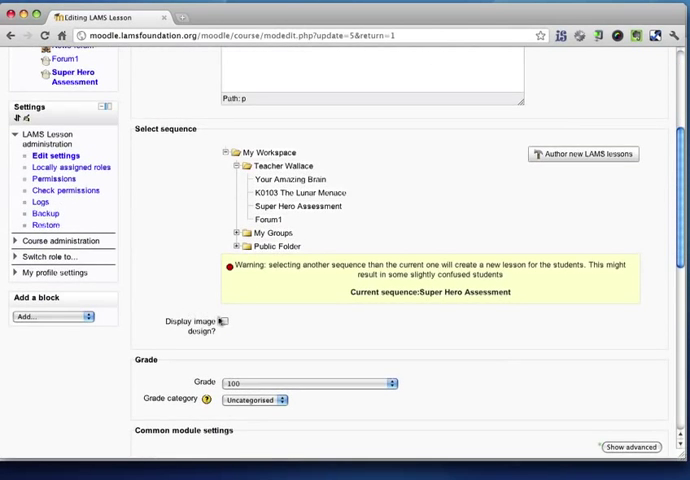
scroll("down", 3)
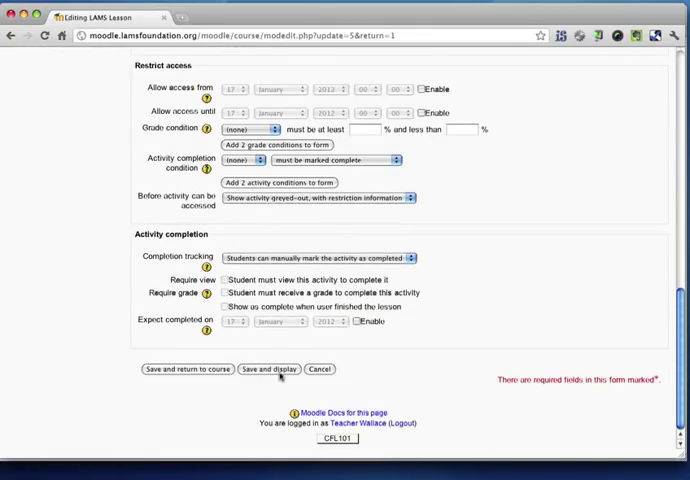
left_click(268, 369)
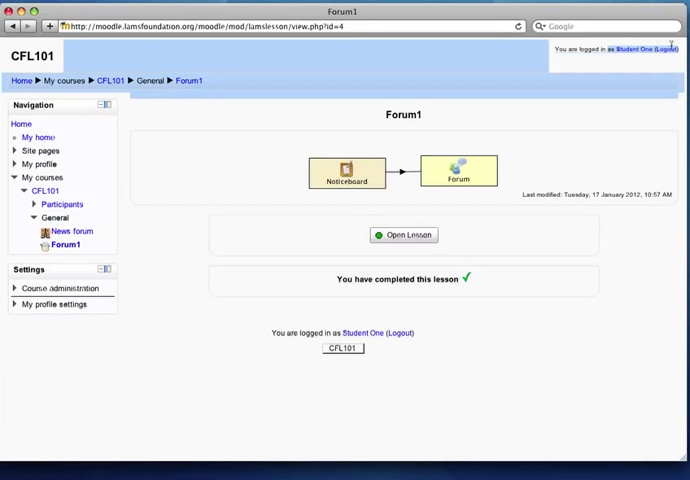
Return to the CFL101 course and launch the Super Hero Assessment lesson.
left_click(110, 81)
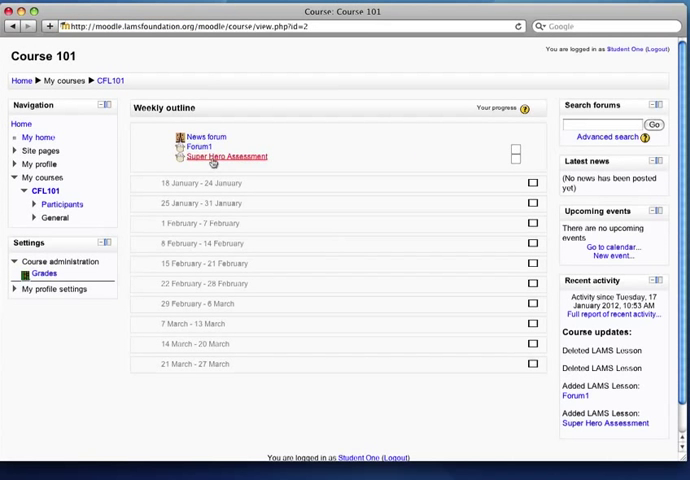
left_click(223, 157)
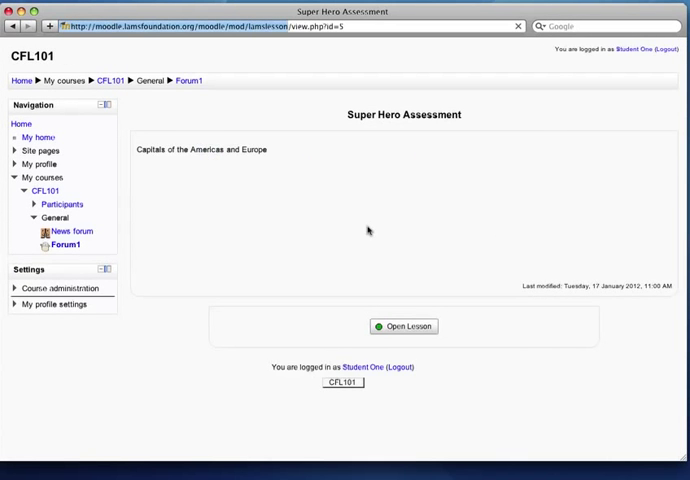
left_click(404, 326)
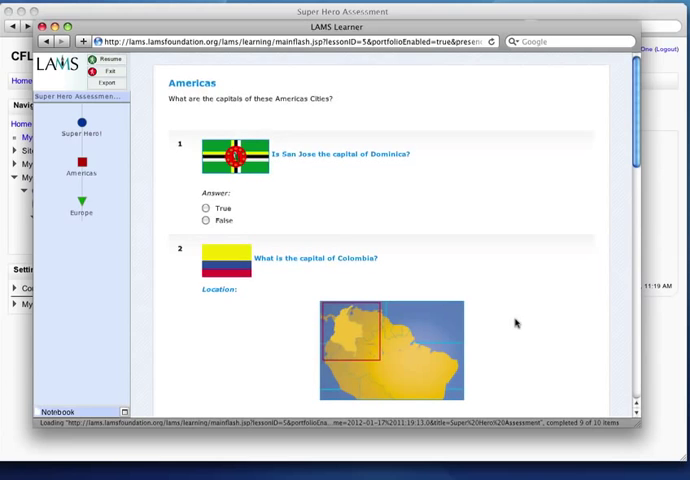
Answer the Colombia, Nicaragua and Uruguay questions, entering Montevideo as Uruguay's capital.
scroll("down", 3)
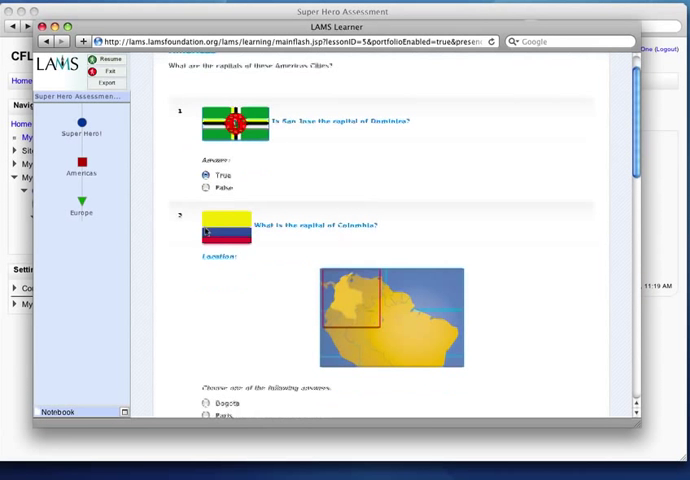
scroll("down", 3)
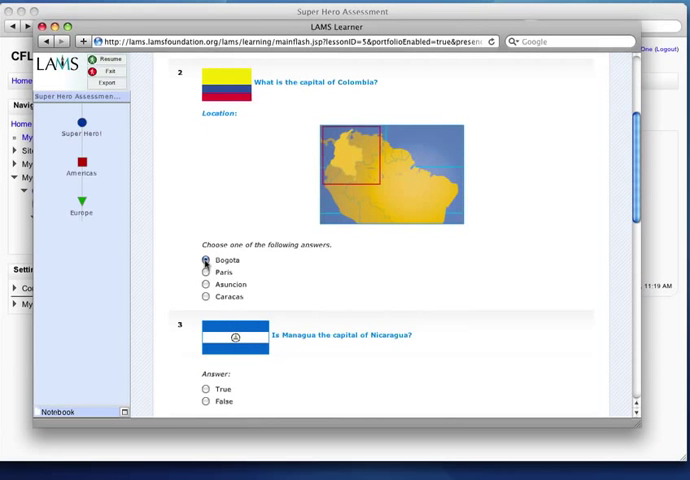
scroll("down", 3)
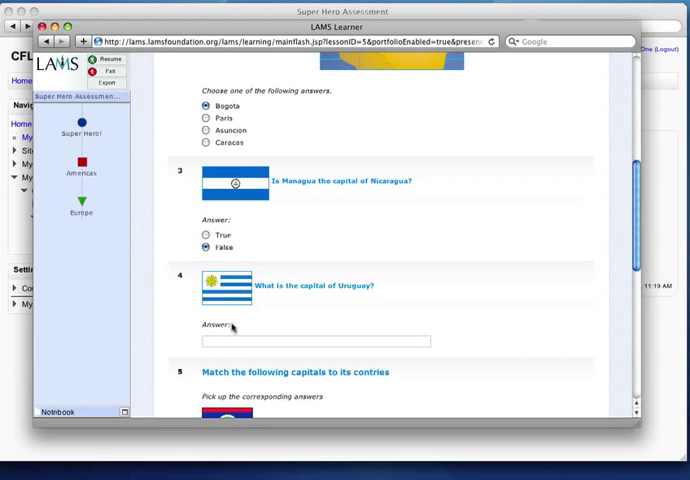
type("Mont")
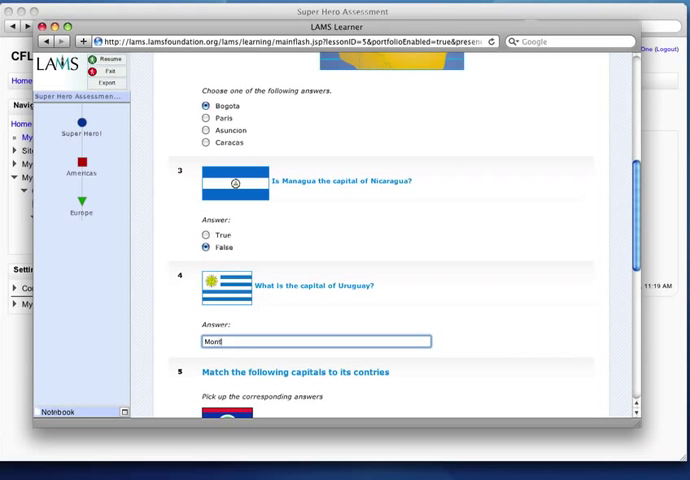
Match Caribbean and Central American countries to capitals, including Bridgetown, Belmopan and Georgetown.
scroll("down", 3)
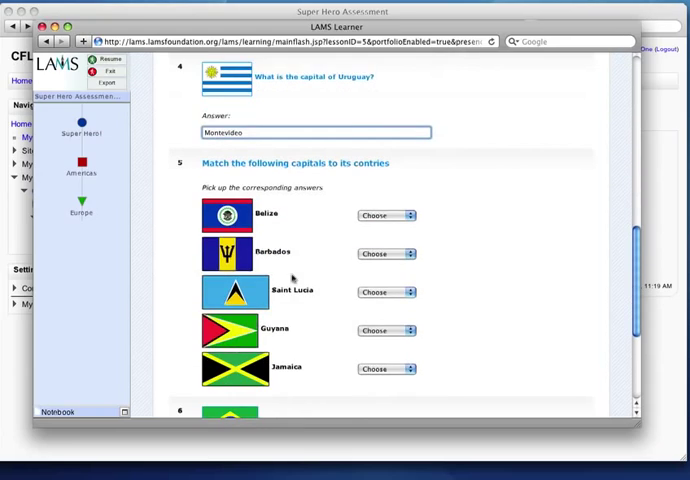
left_click(385, 254)
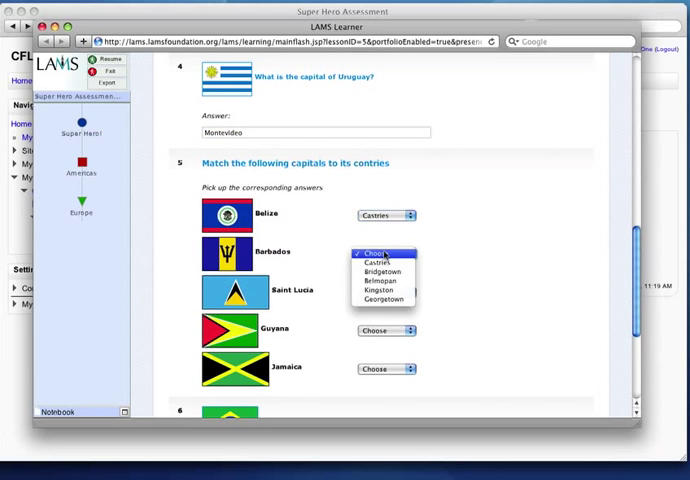
left_click(366, 270)
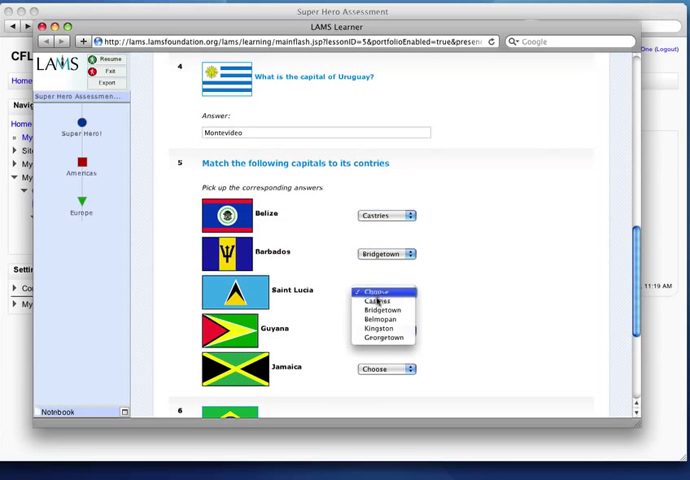
left_click(383, 318)
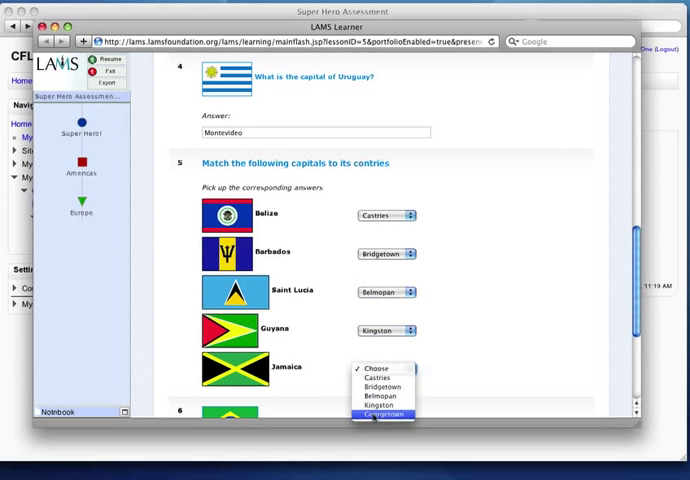
left_click(378, 413)
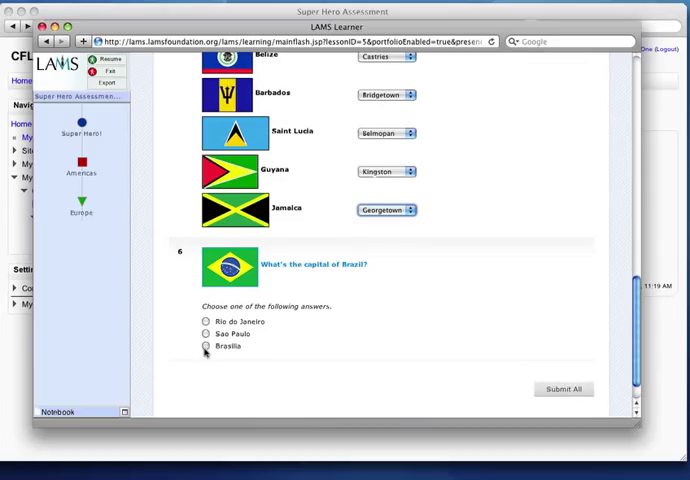
Submit the Americas quiz answers and move on to the Europe activity.
left_click(563, 388)
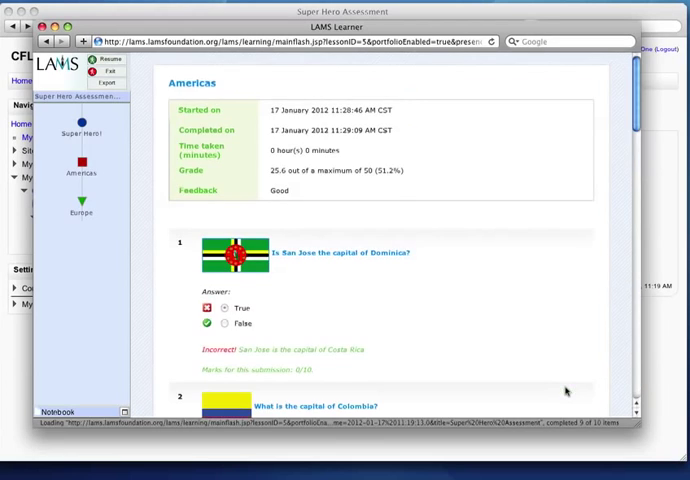
scroll("down", 3)
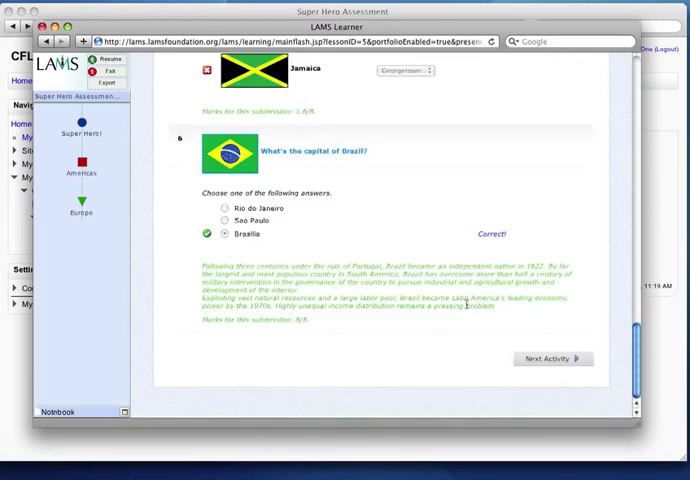
left_click(553, 358)
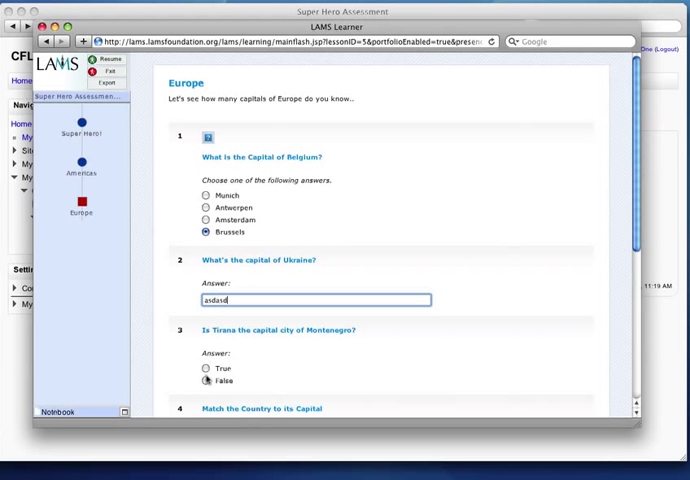
Match European countries to capitals, submit for a 10/50 score, and continue.
scroll("down", 3)
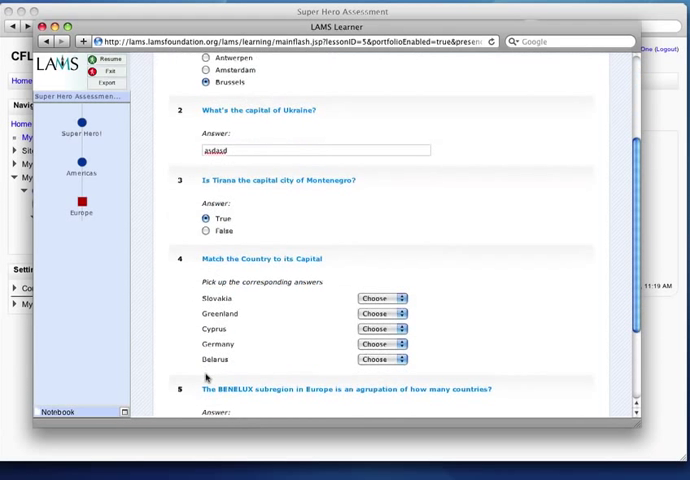
left_click(380, 298)
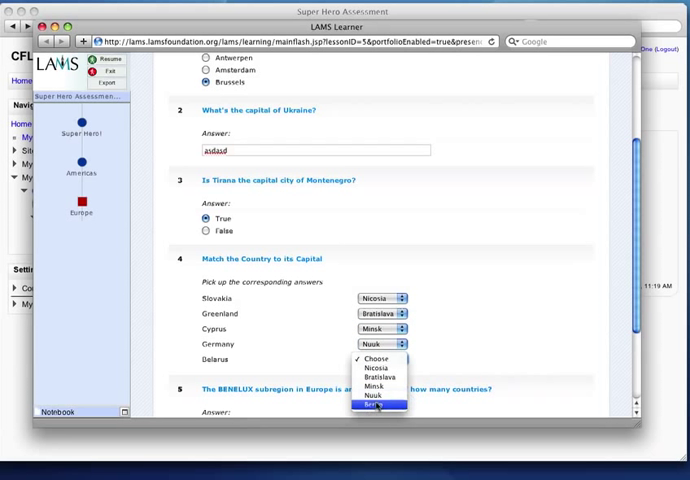
left_click(378, 405)
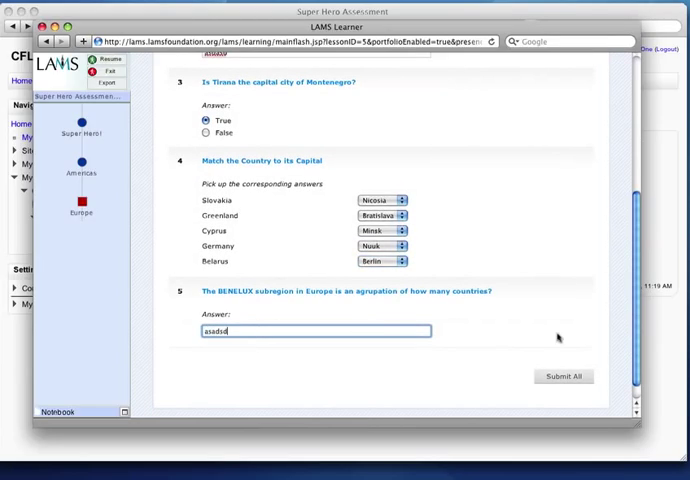
left_click(564, 376)
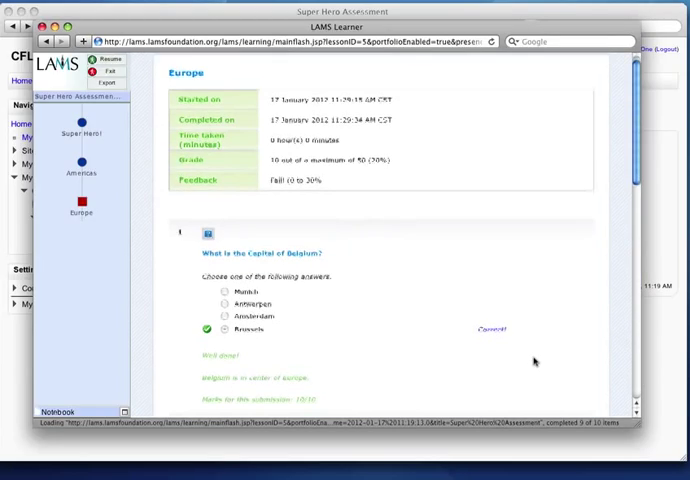
scroll("down", 3)
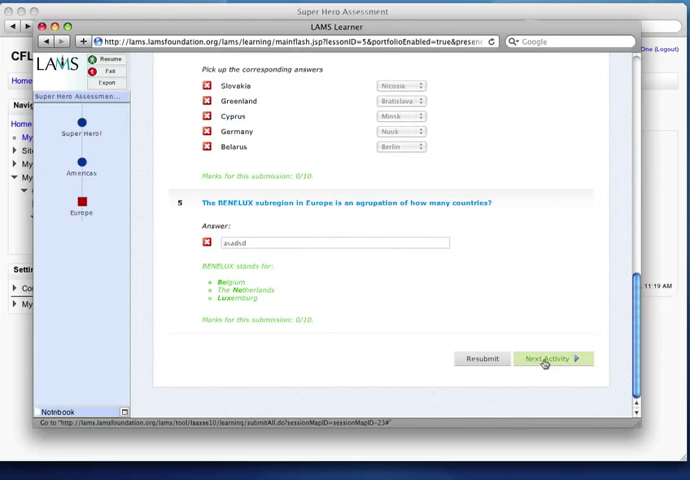
left_click(551, 359)
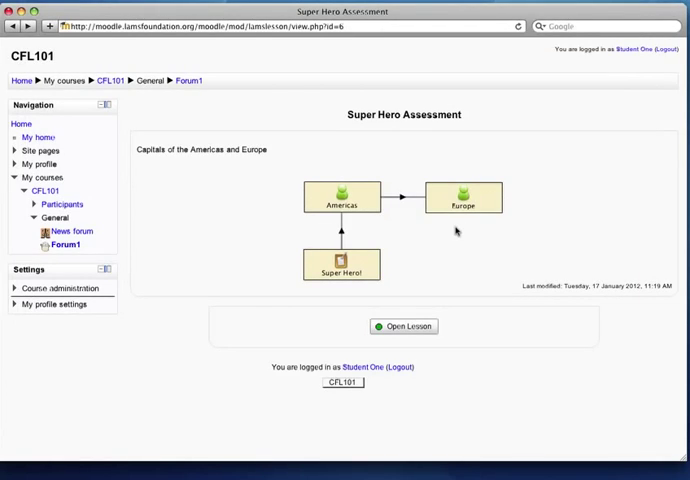
Reload the Super Hero Assessment page to view the 35.6/100 final grade.
left_click(405, 325)
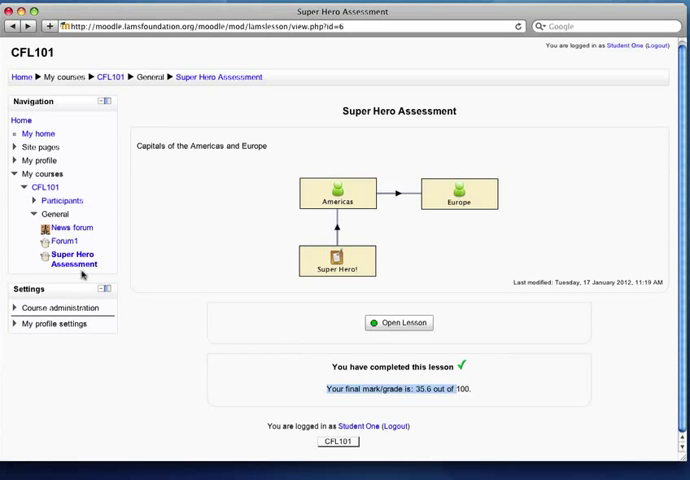
mouse_move(224, 238)
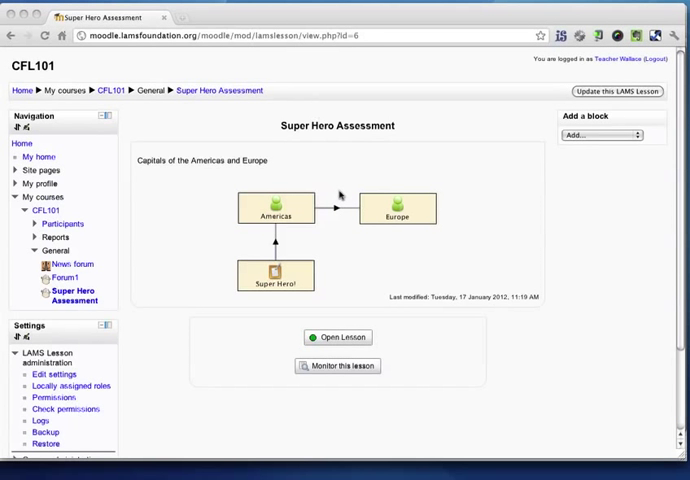
mouse_move(222, 99)
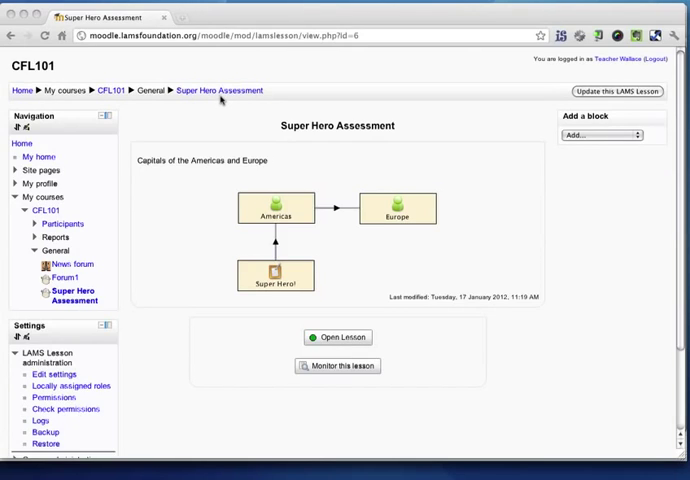
scroll("down", 3)
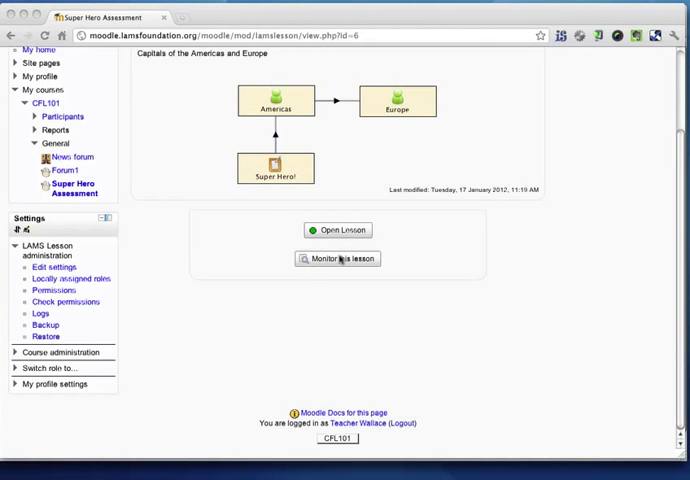
mouse_move(290, 267)
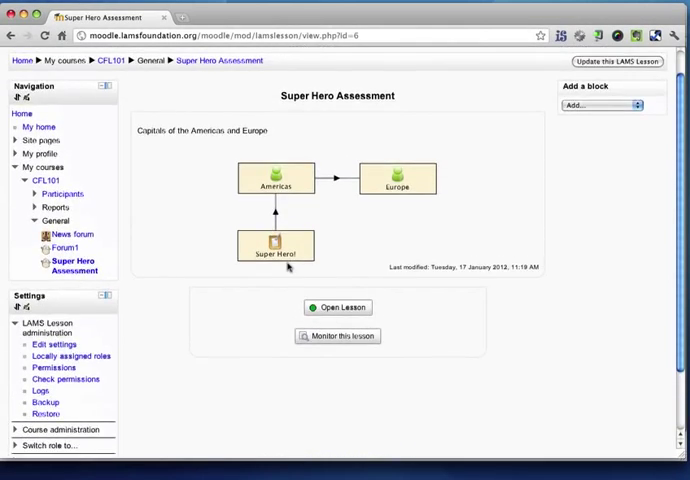
scroll("down", 3)
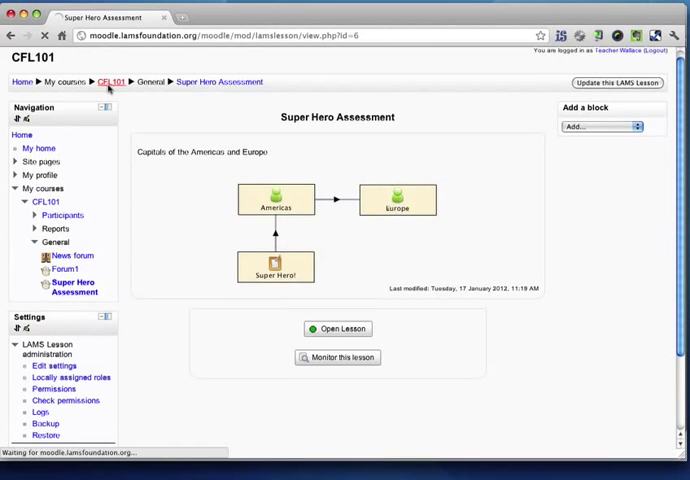
left_click(113, 81)
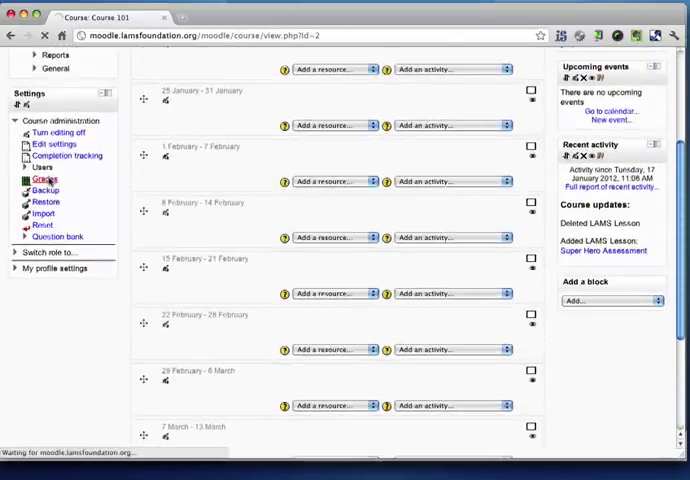
left_click(38, 178)
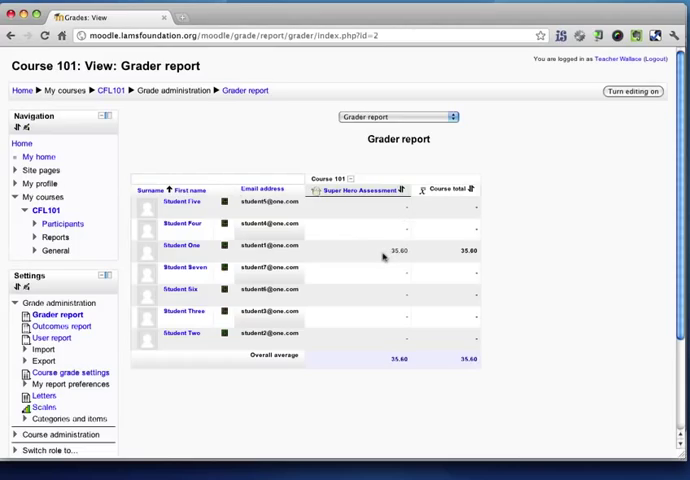
mouse_move(466, 250)
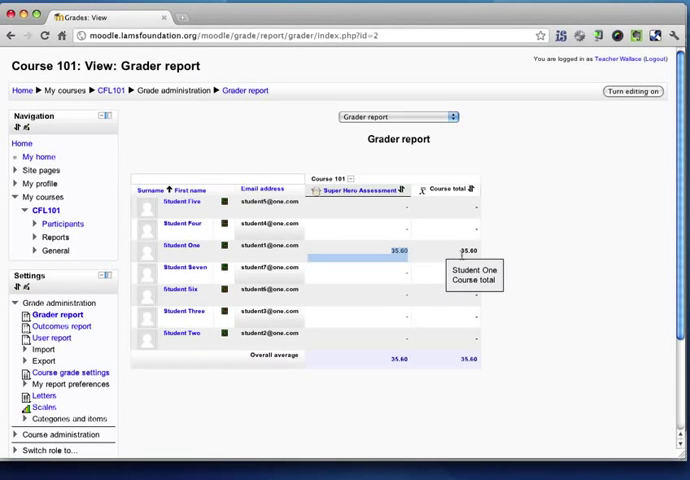
scroll("down", 3)
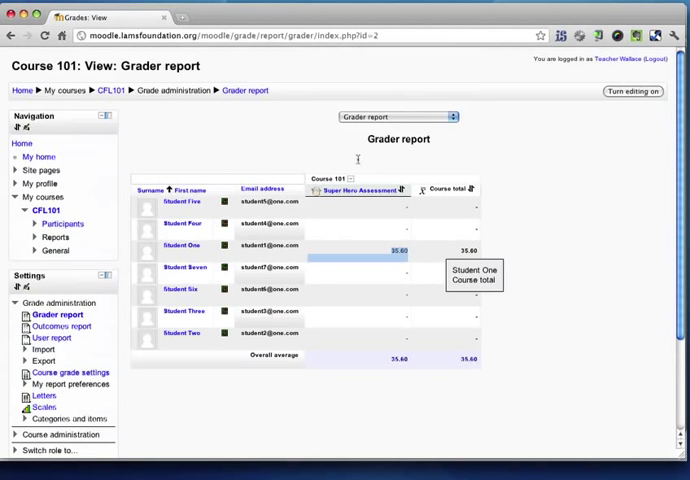
left_click(116, 90)
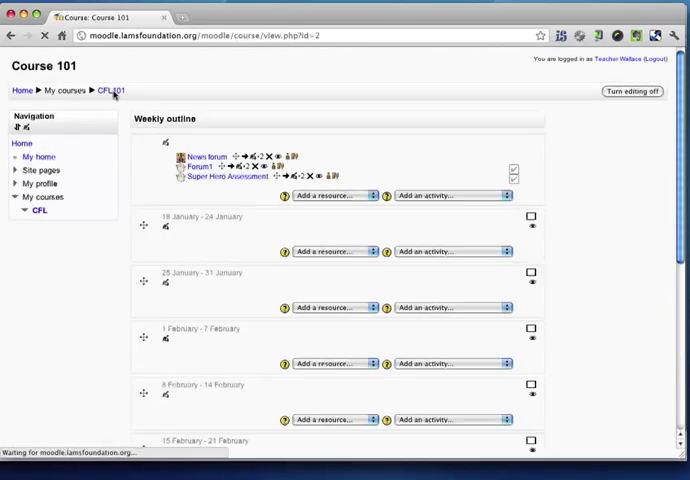
Add a LAMS Lesson using the Forum1 sequence with conditions-based completion tracking.
left_click(450, 195)
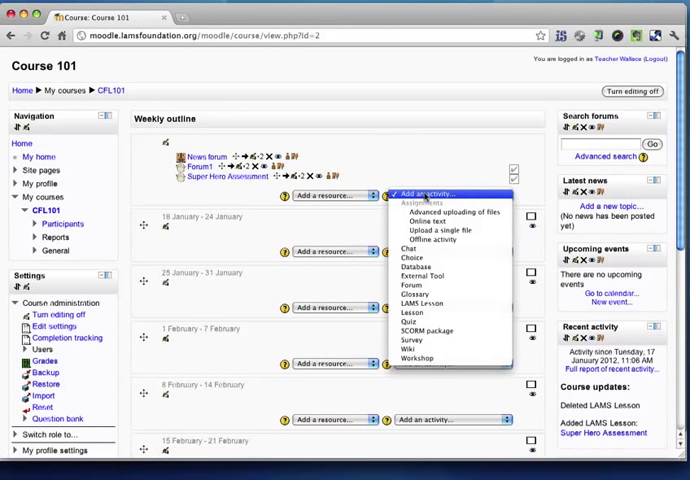
left_click(421, 303)
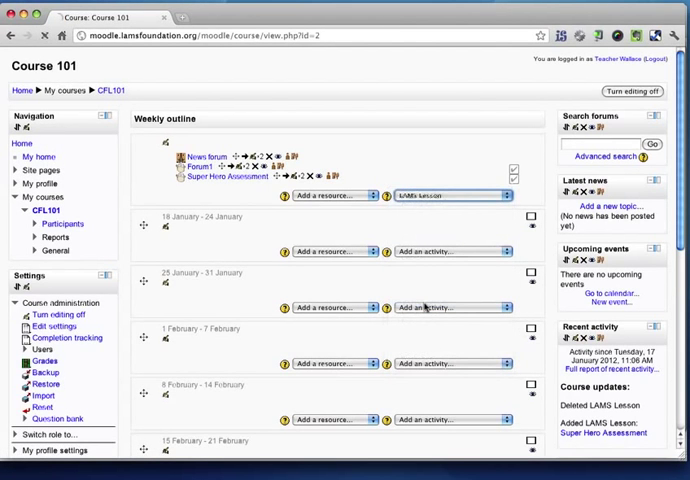
left_click(430, 195)
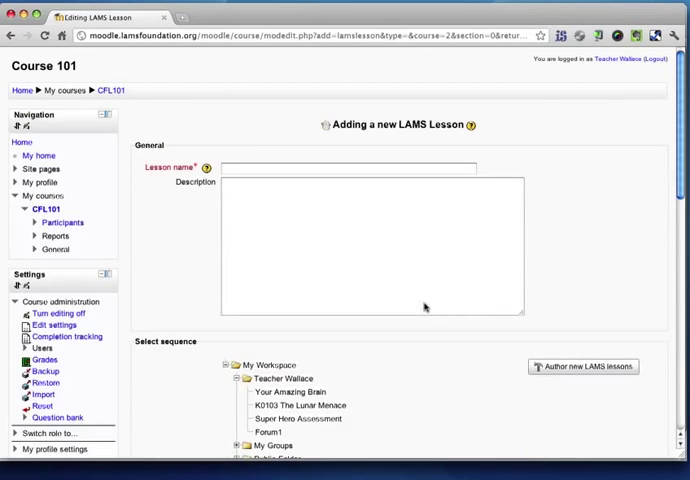
scroll("down", 3)
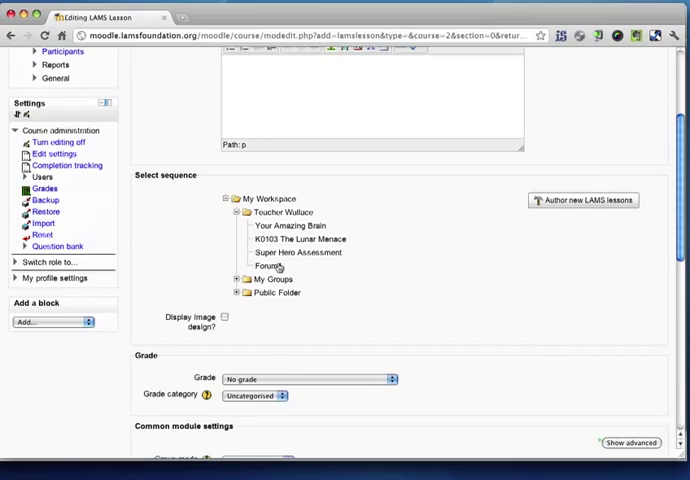
left_click(268, 266)
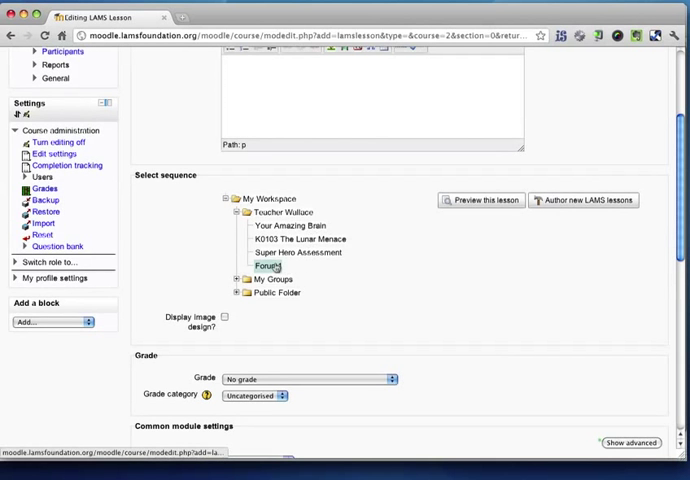
scroll("down", 3)
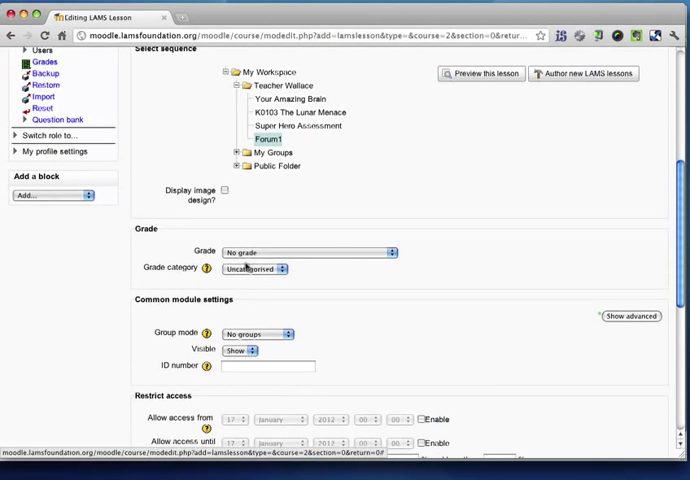
scroll("down", 3)
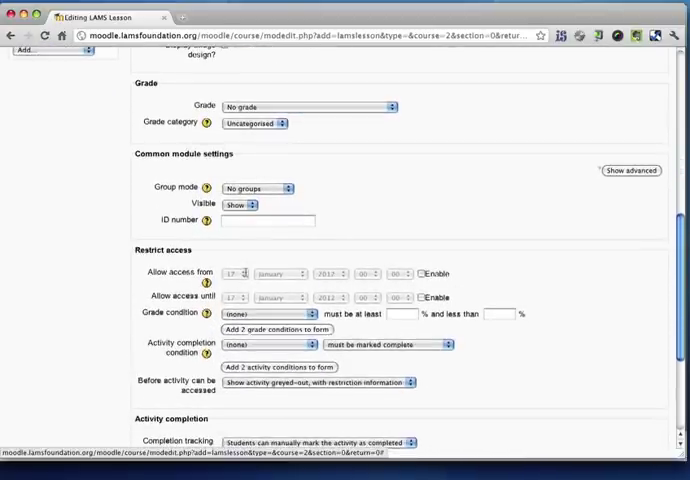
scroll("down", 3)
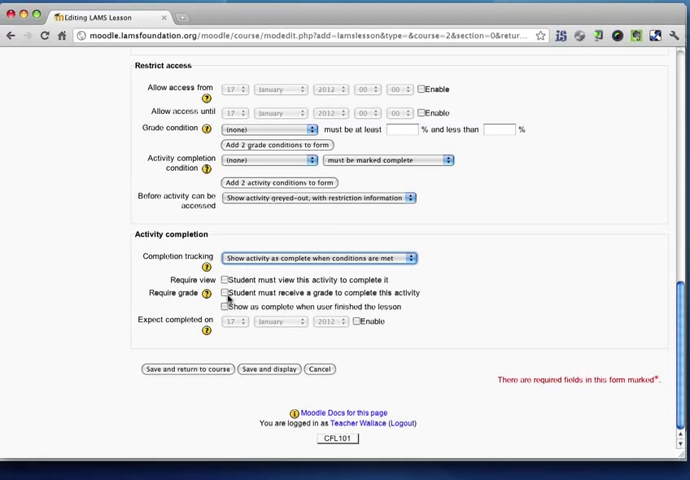
Name the lesson Forum1, mark complete when the user finishes, and save.
left_click(226, 306)
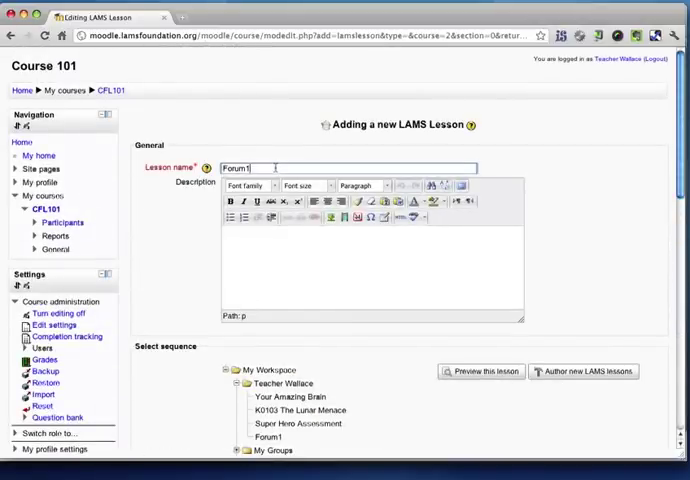
scroll("down", 3)
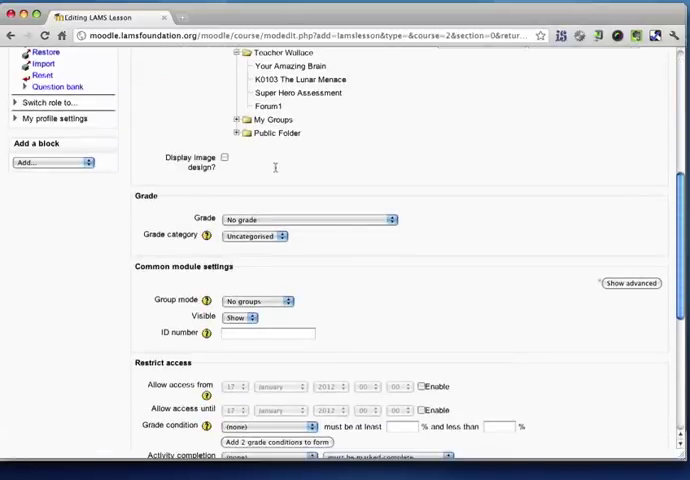
scroll("down", 3)
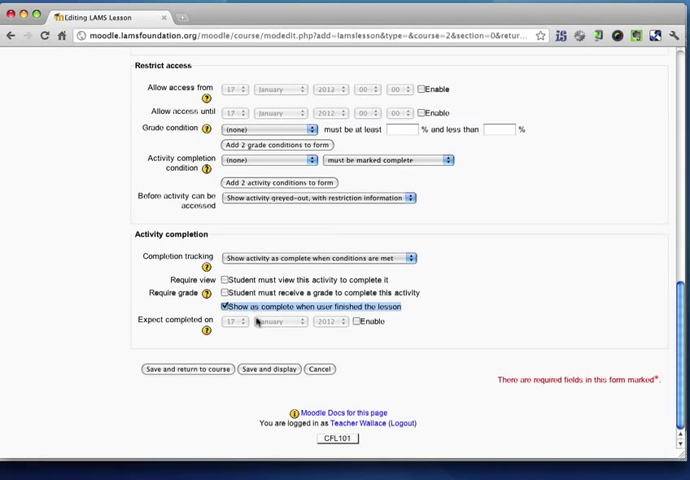
left_click(268, 369)
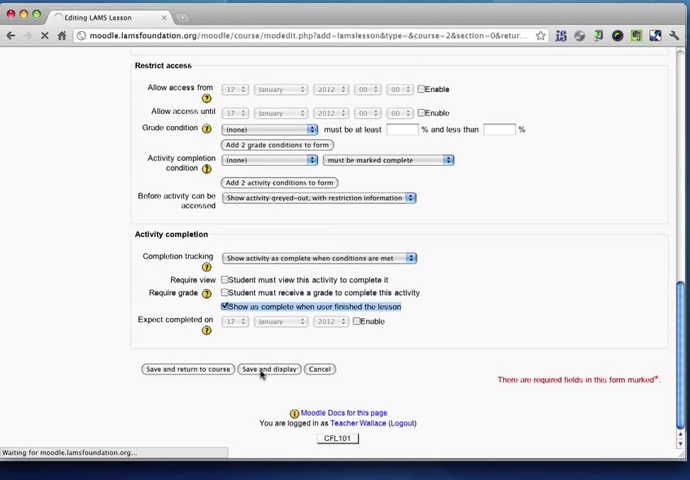
As Student One, return to Course 101 and check Forum 22's progress box.
left_click(267, 369)
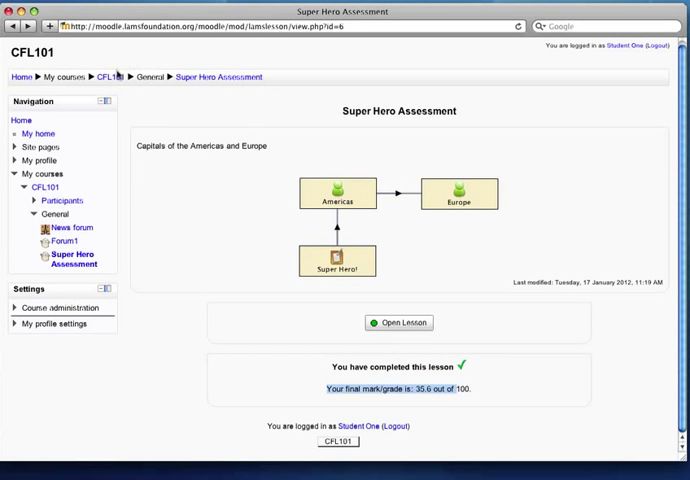
left_click(97, 76)
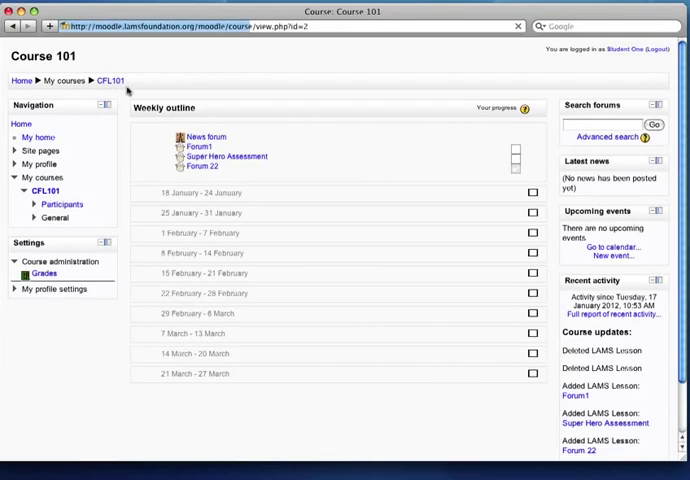
left_click(212, 166)
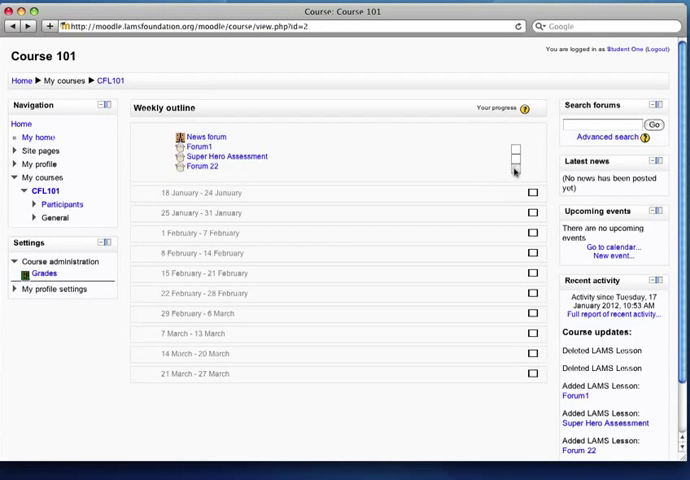
mouse_move(514, 170)
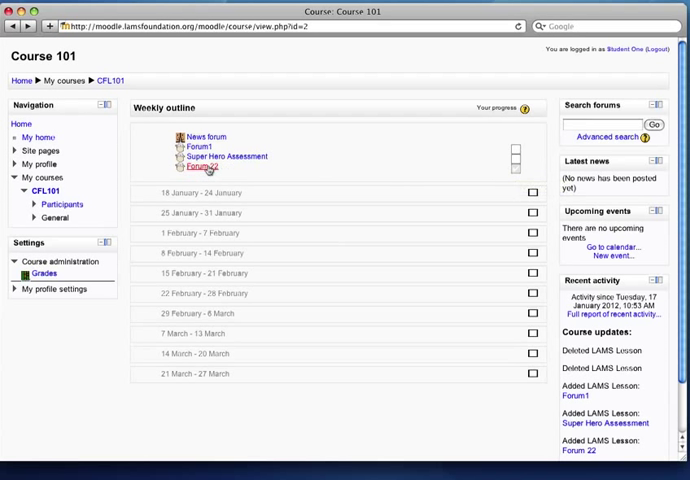
Launch Forum 22, advance from the Noticeboard to the Forum, then close the Learner window.
left_click(200, 166)
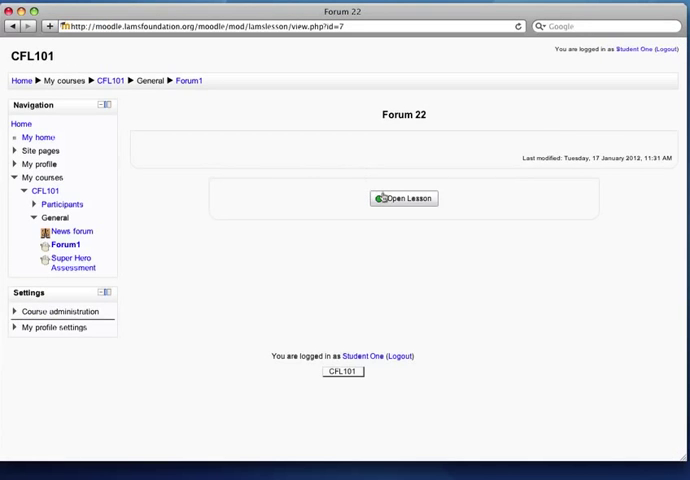
left_click(402, 198)
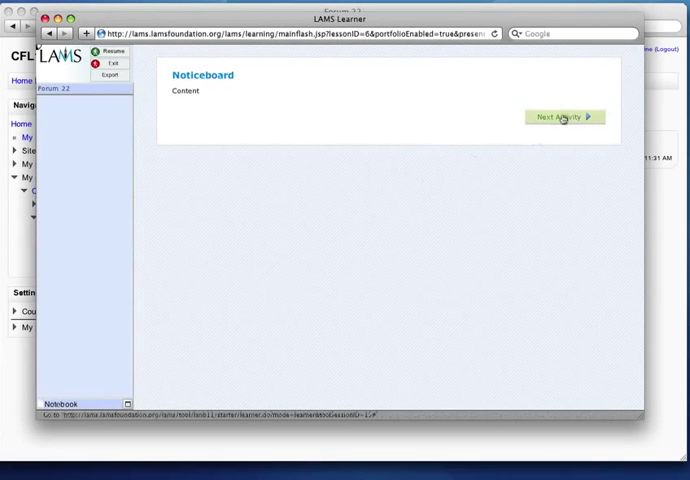
left_click(564, 117)
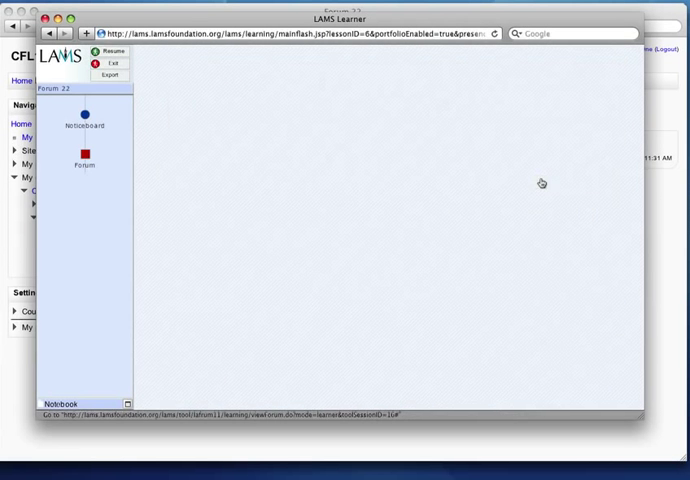
left_click(114, 64)
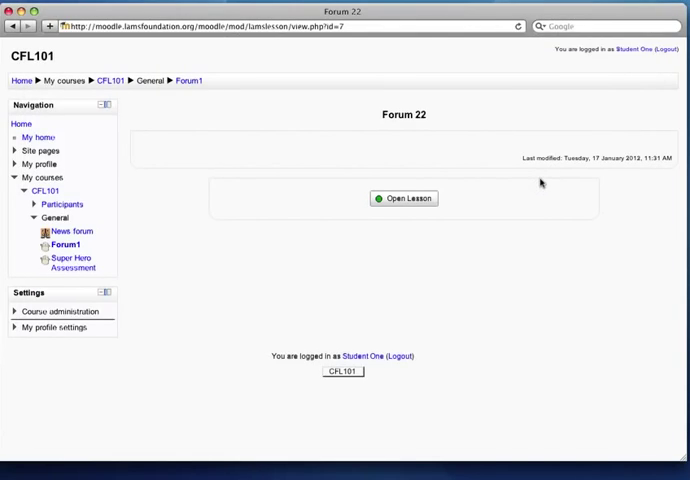
Reload Forum 22 to confirm 'You have completed this lesson', then return to Course 101.
left_click(404, 198)
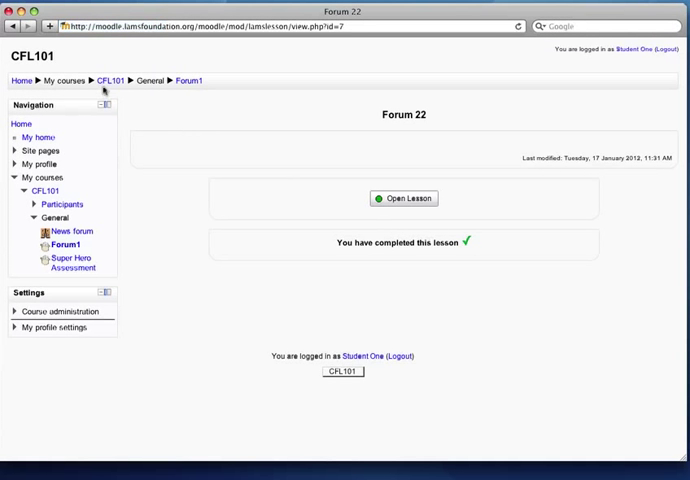
left_click(110, 80)
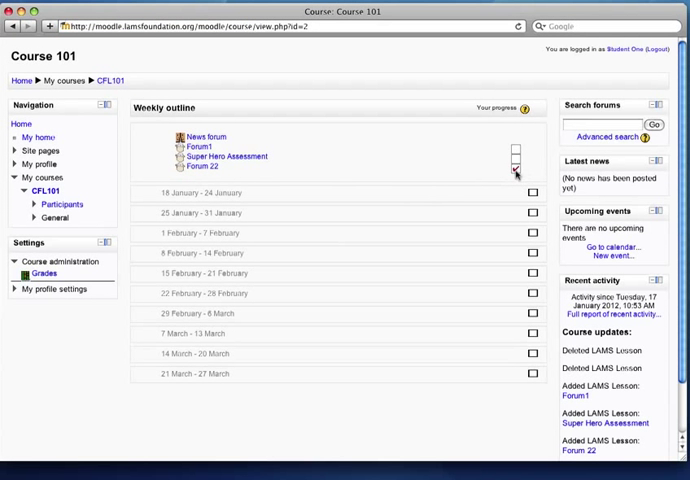
mouse_move(517, 173)
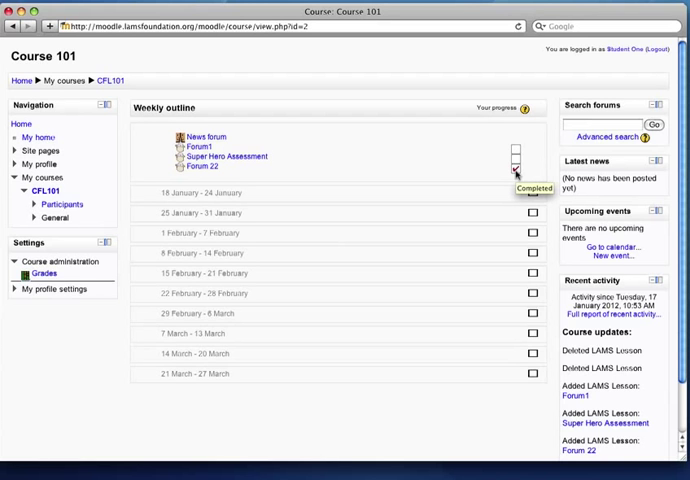